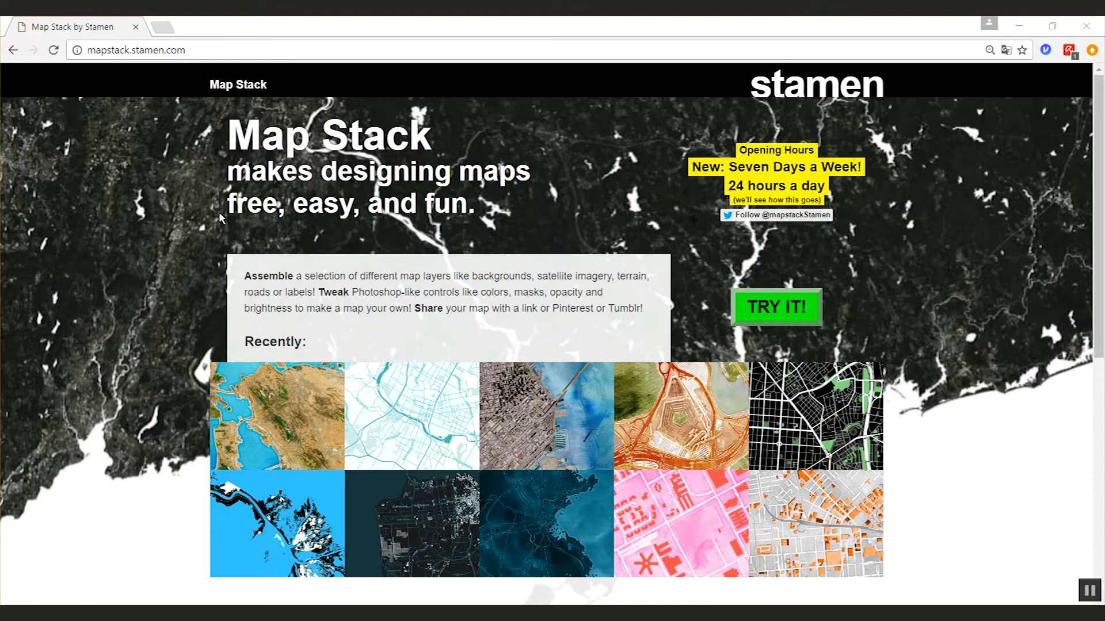
mouse_move(227, 176)
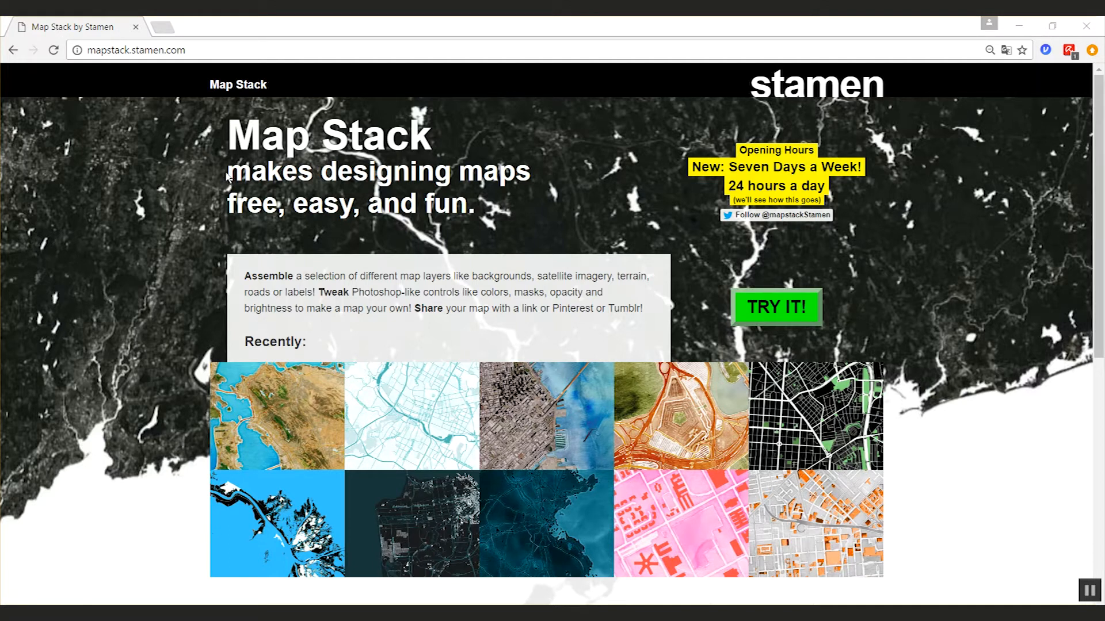
mouse_move(180, 483)
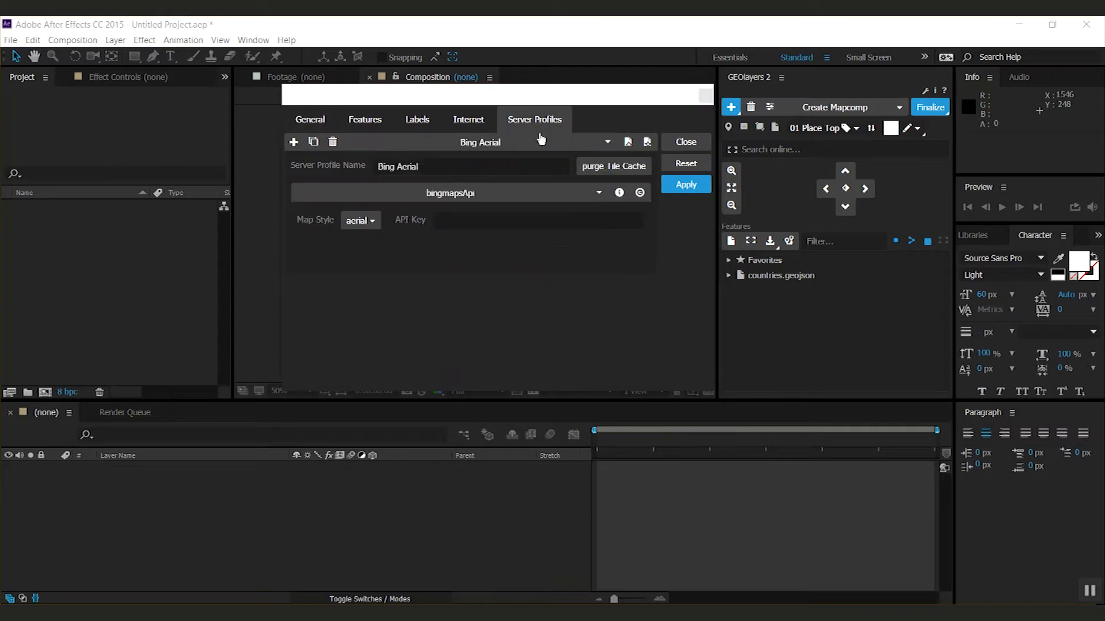
Add a new GEOlayers server profile and start naming it 'My Mapstack Profile'.
left_click(293, 142)
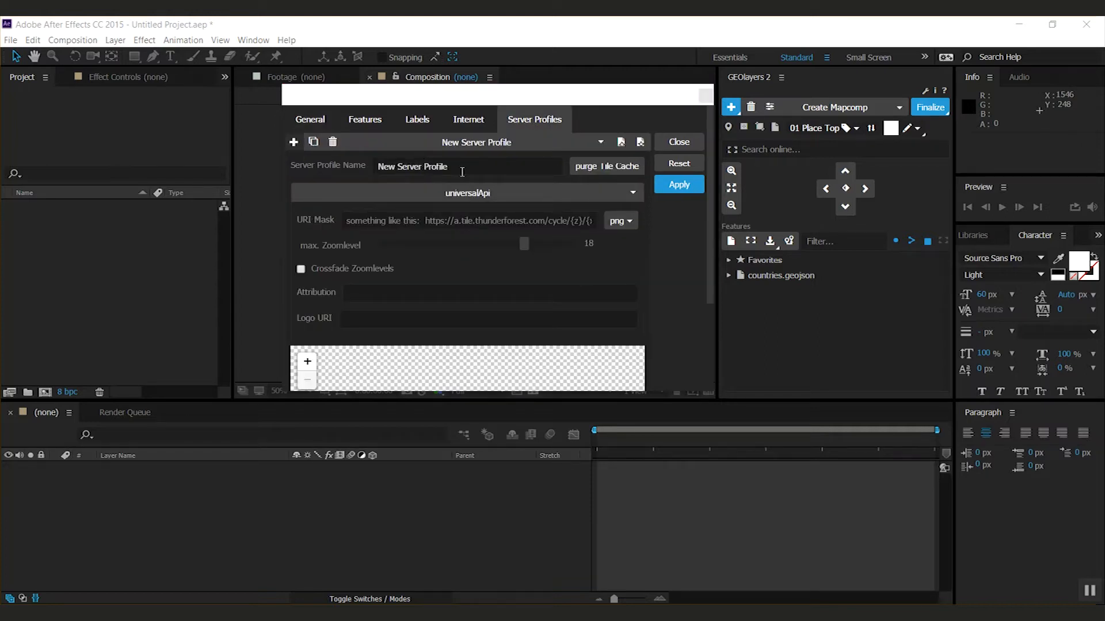
type("My Mapstack")
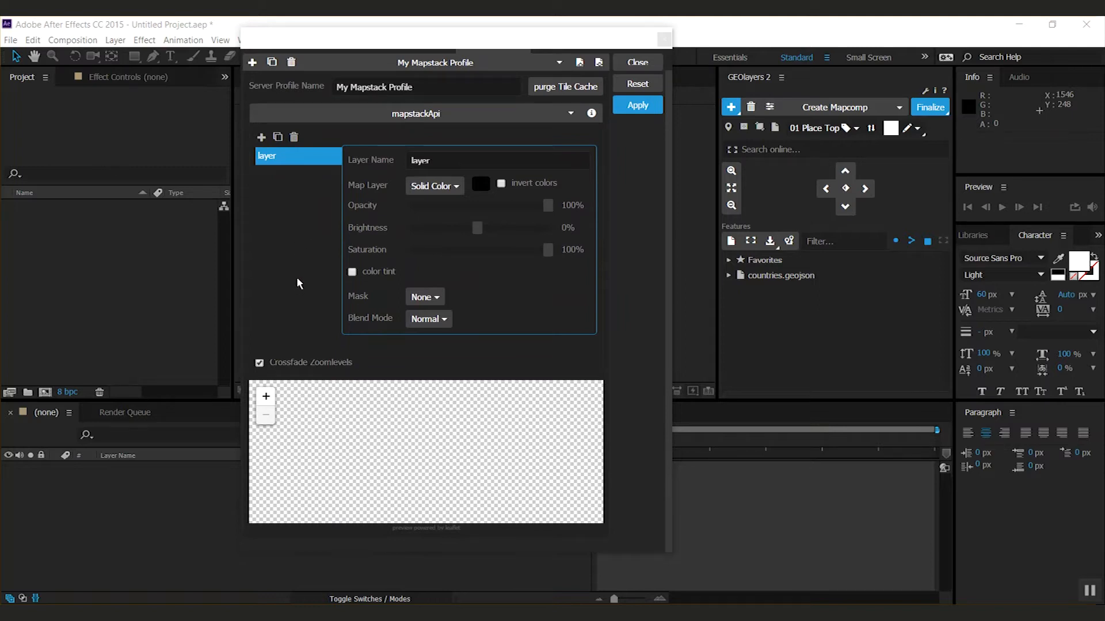
mouse_move(288, 295)
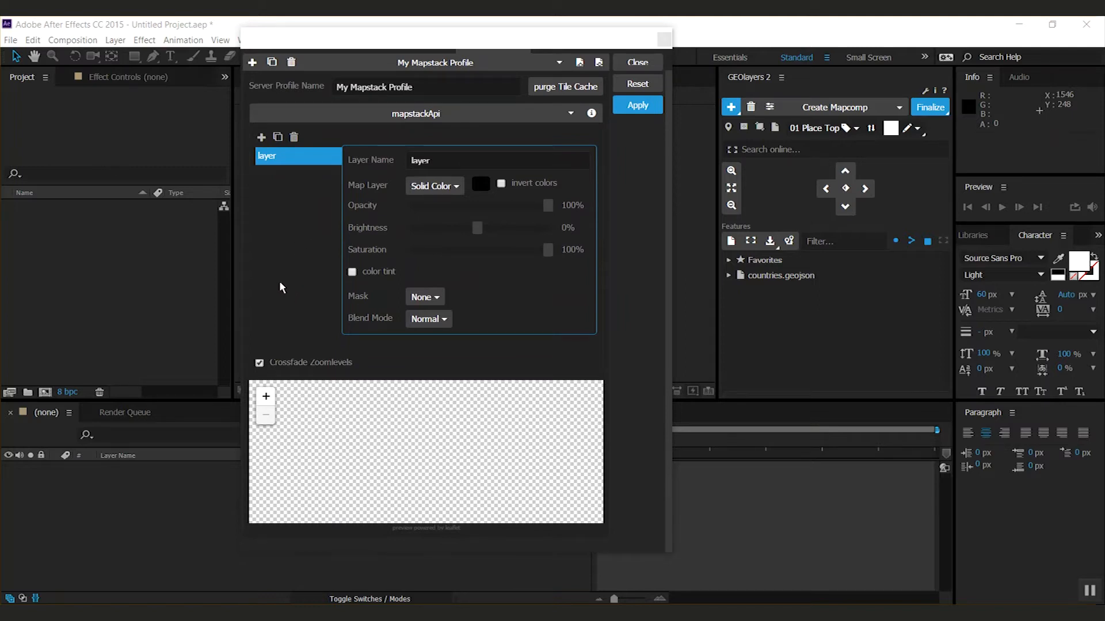
mouse_move(288, 273)
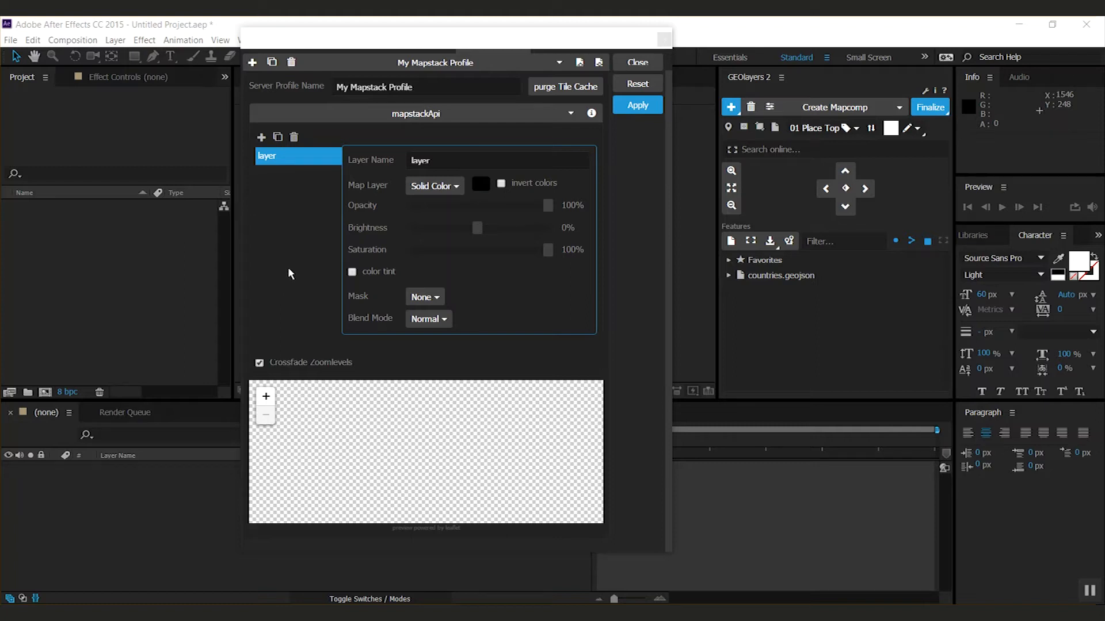
mouse_move(278, 278)
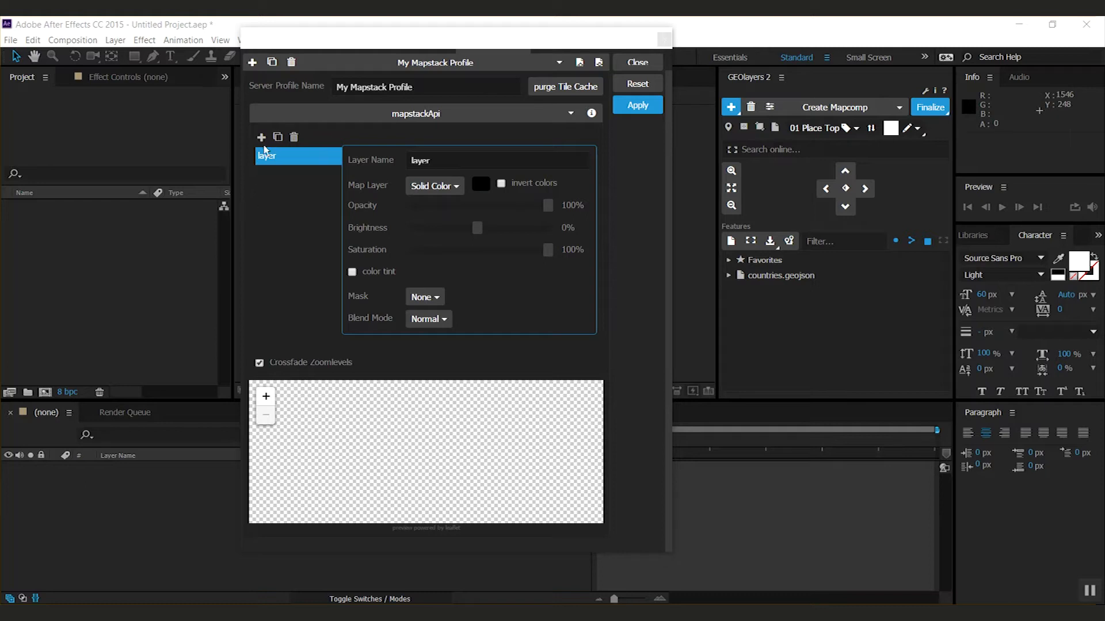
left_click(261, 138)
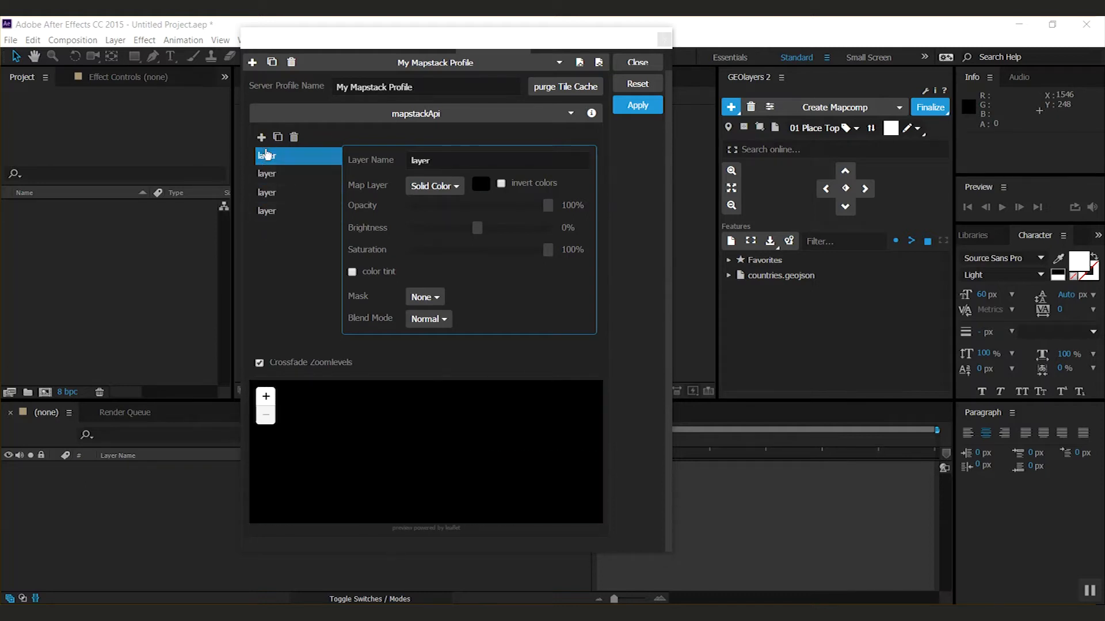
mouse_move(294, 137)
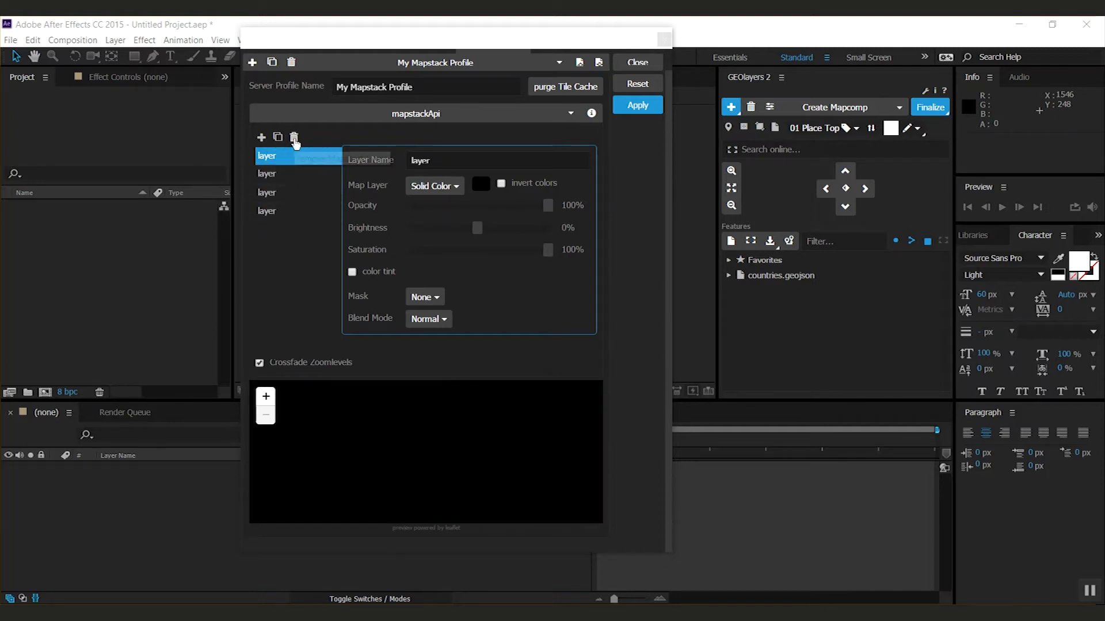
left_click(294, 138)
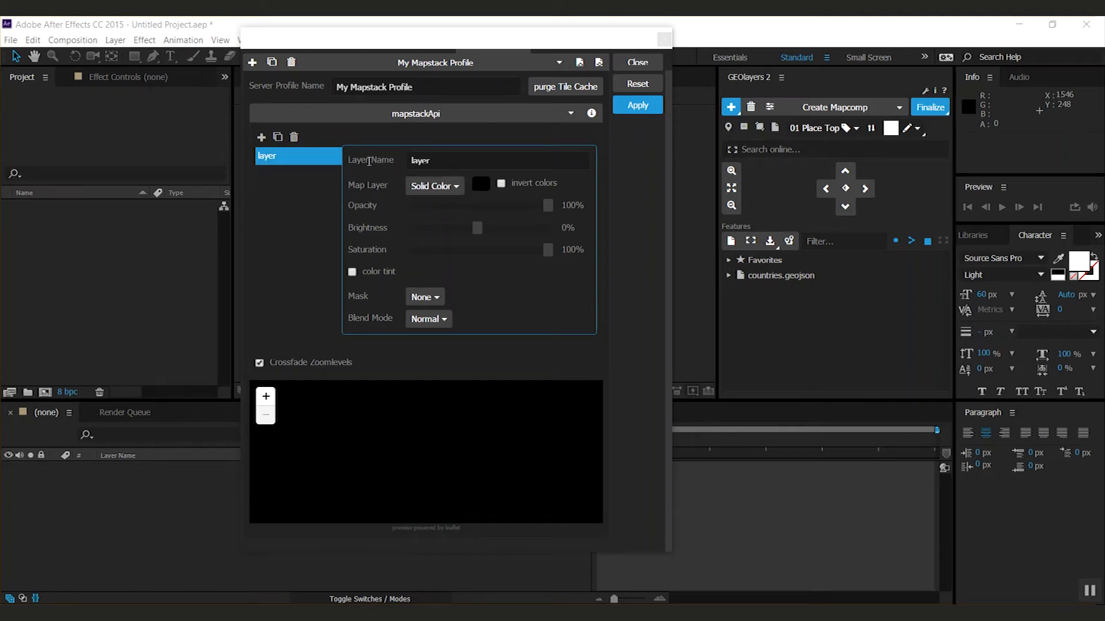
mouse_move(273, 160)
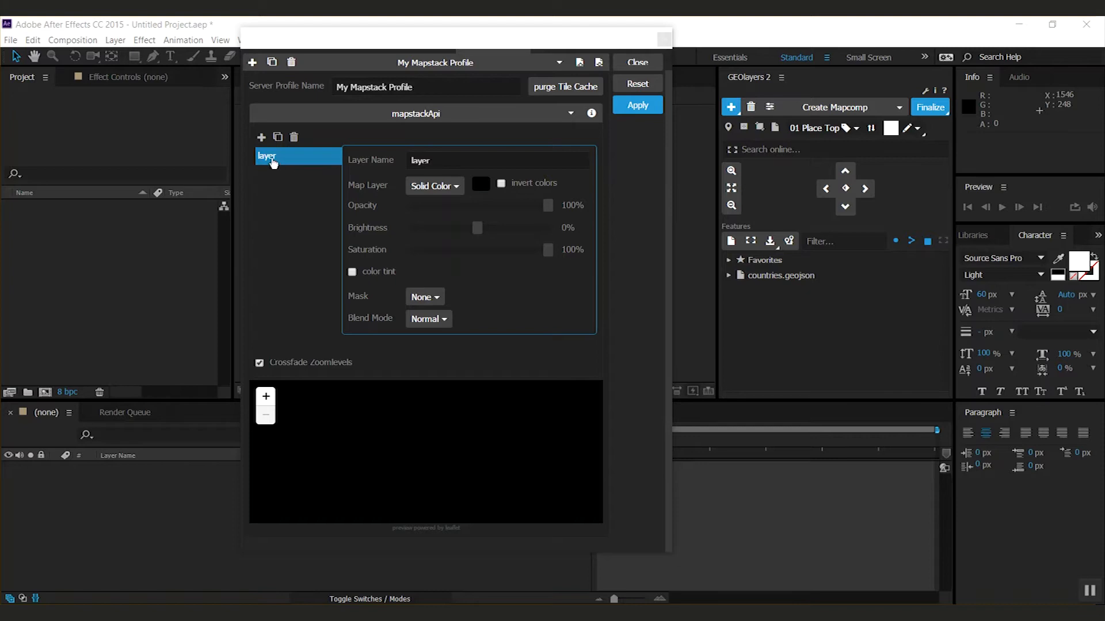
Name the layer 'base', use the Watercolor map layer, and set saturation to 0%.
left_click(497, 160)
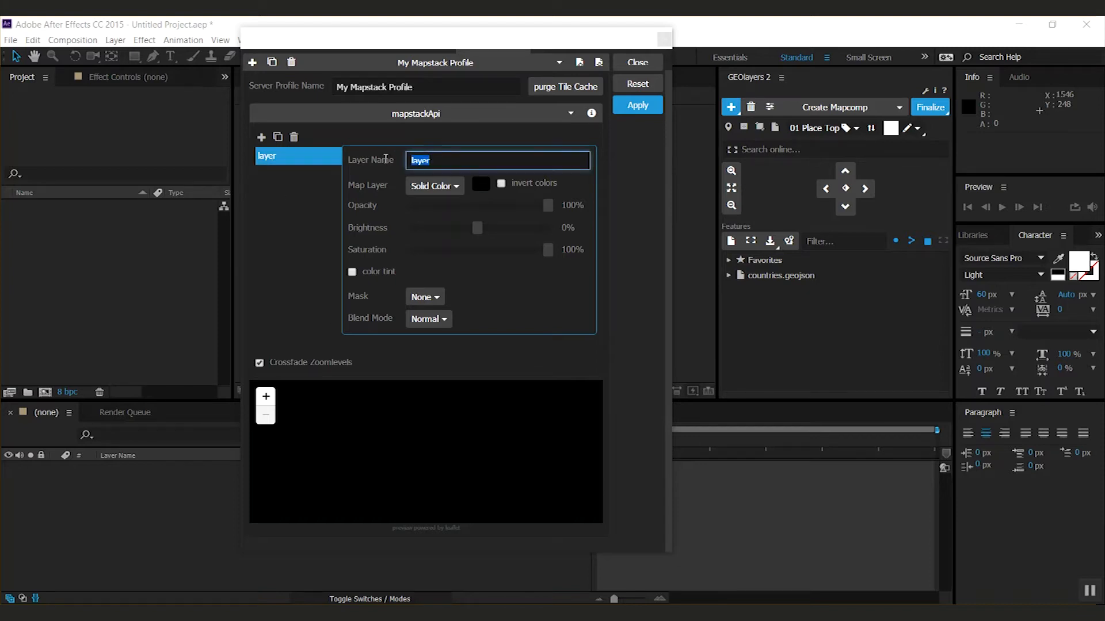
type("base")
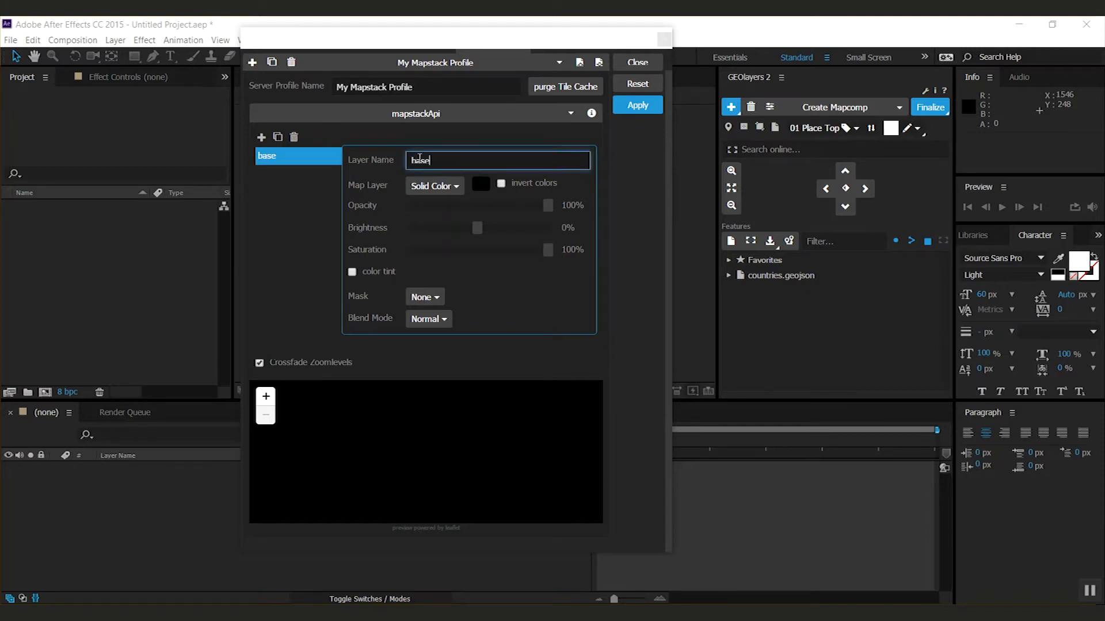
left_click(433, 185)
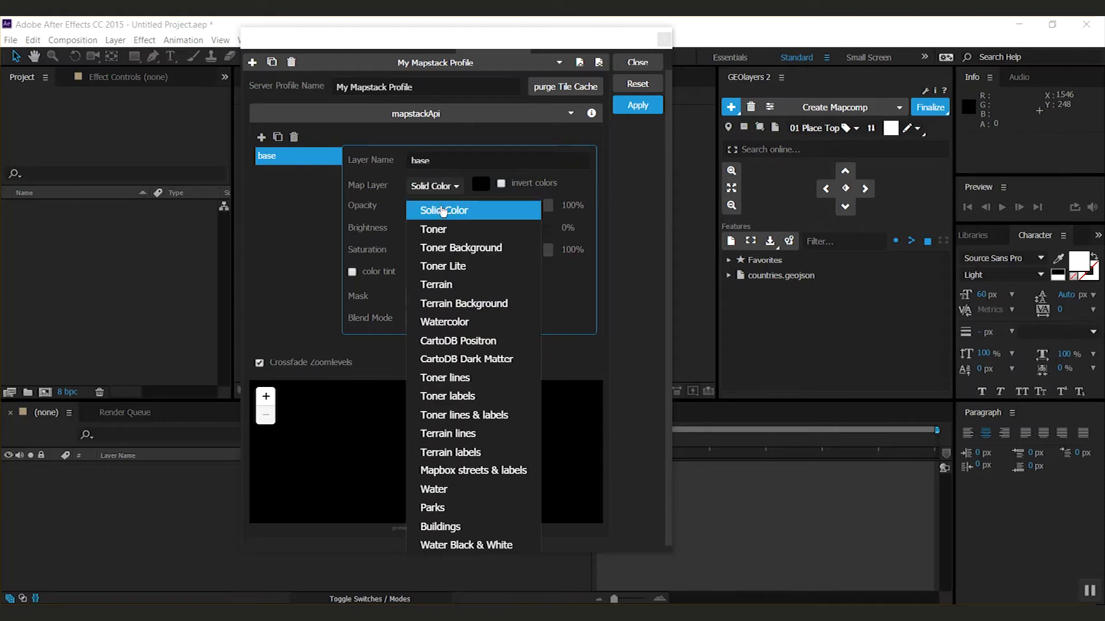
mouse_move(458, 213)
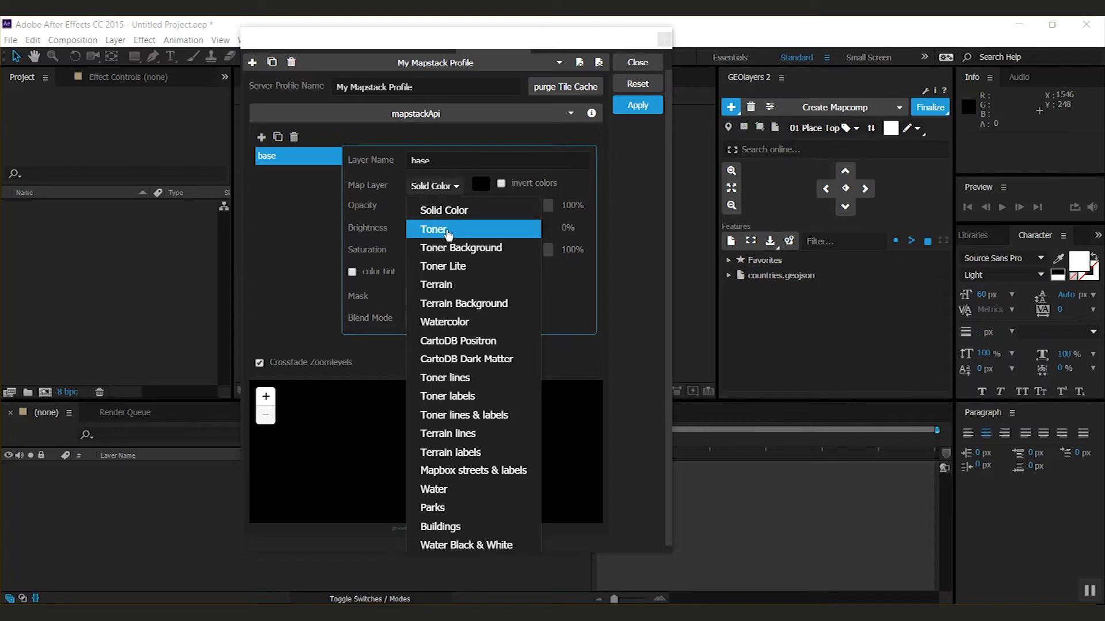
left_click(443, 322)
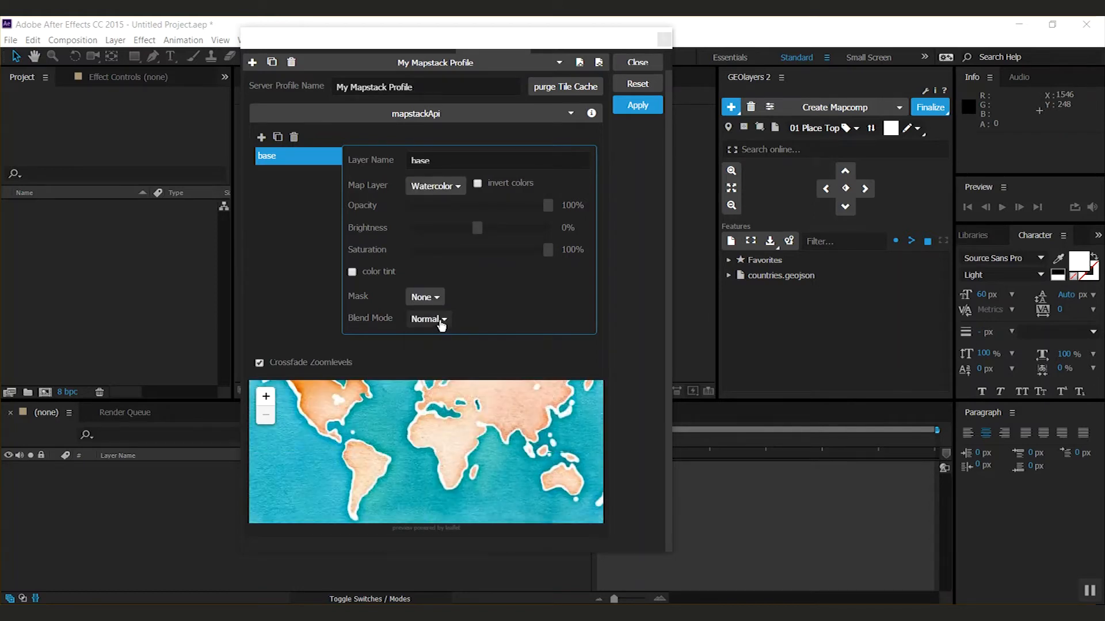
left_click(477, 183)
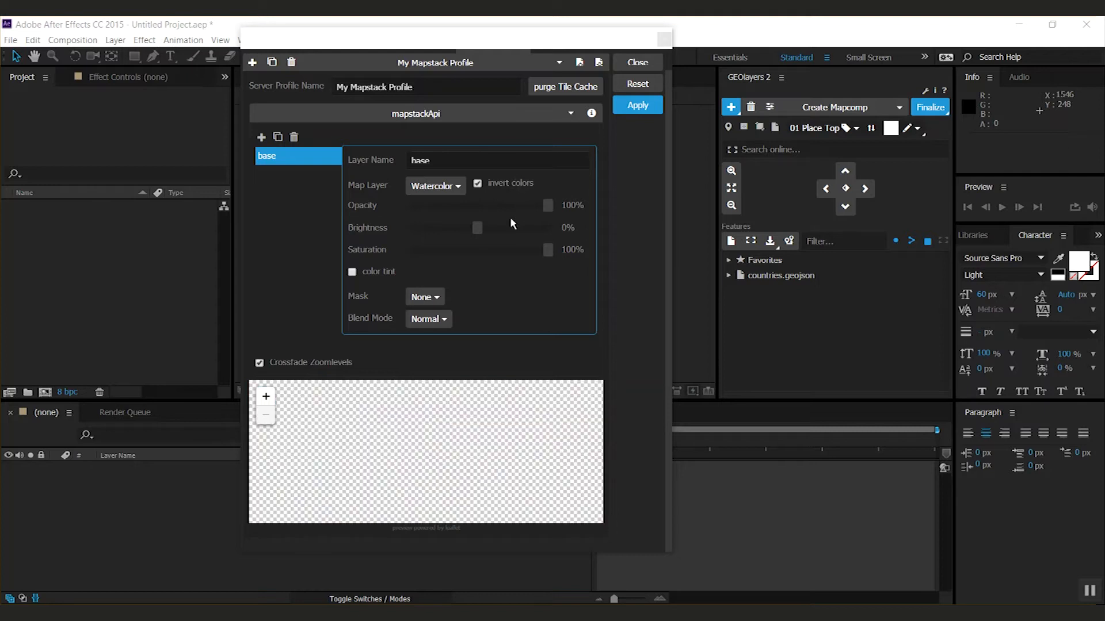
left_click(477, 183)
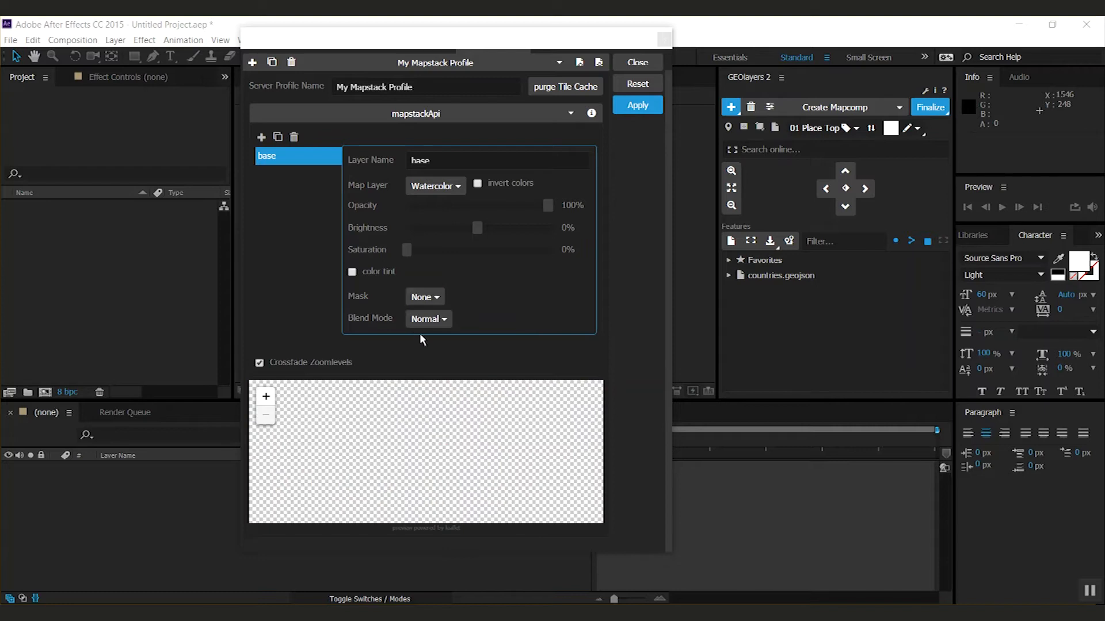
Give the base layer a 50% dark teal colour tint and a Water mask.
left_click(636, 104)
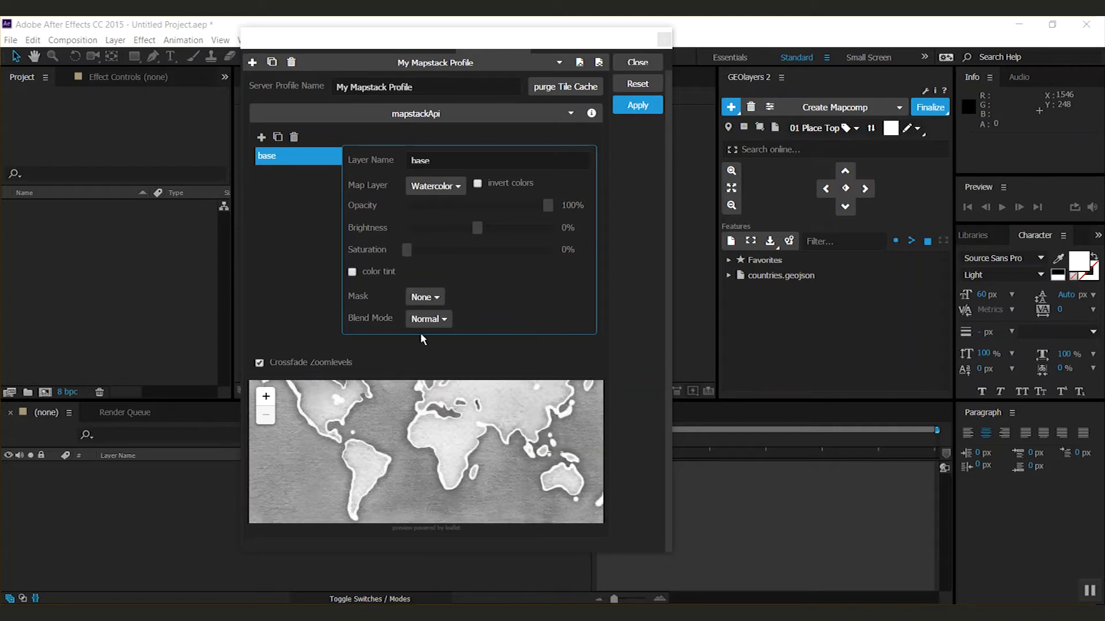
left_click(352, 271)
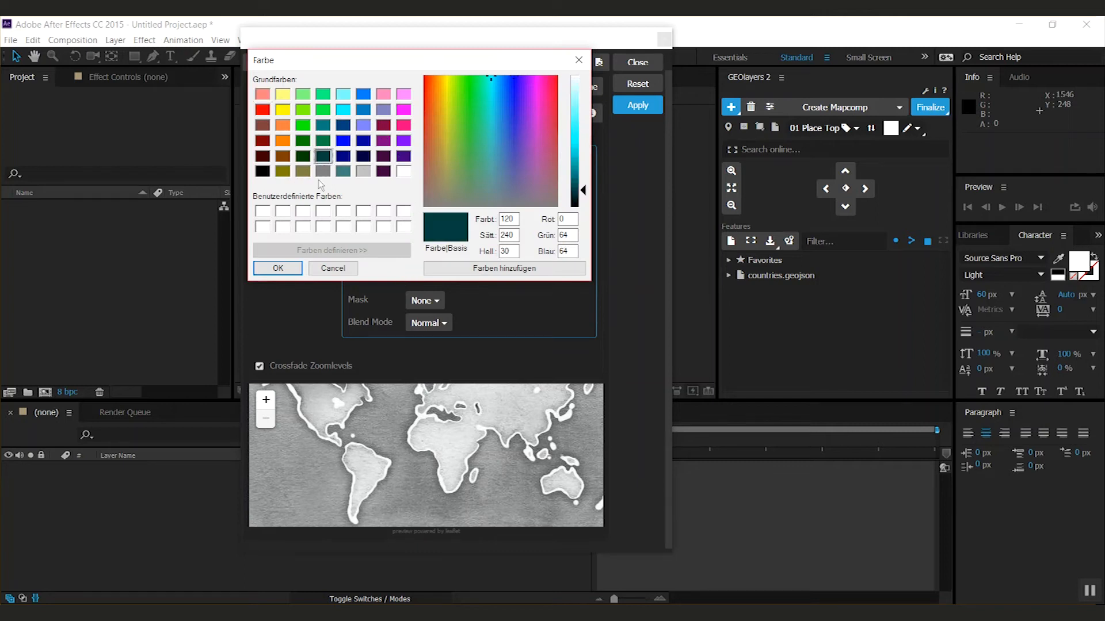
left_click(277, 268)
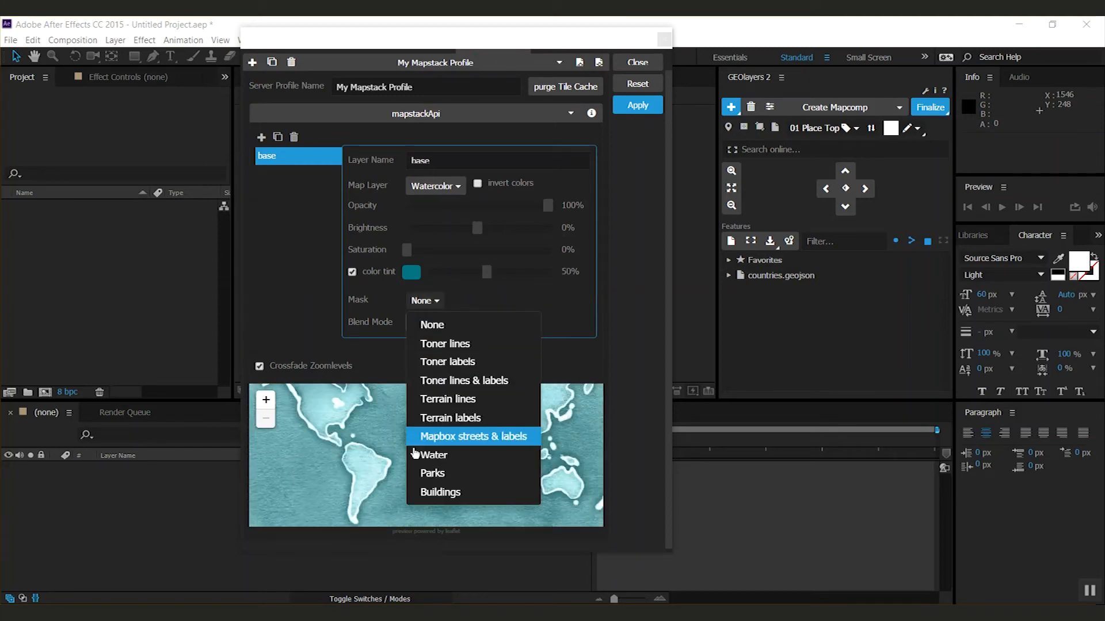
left_click(432, 455)
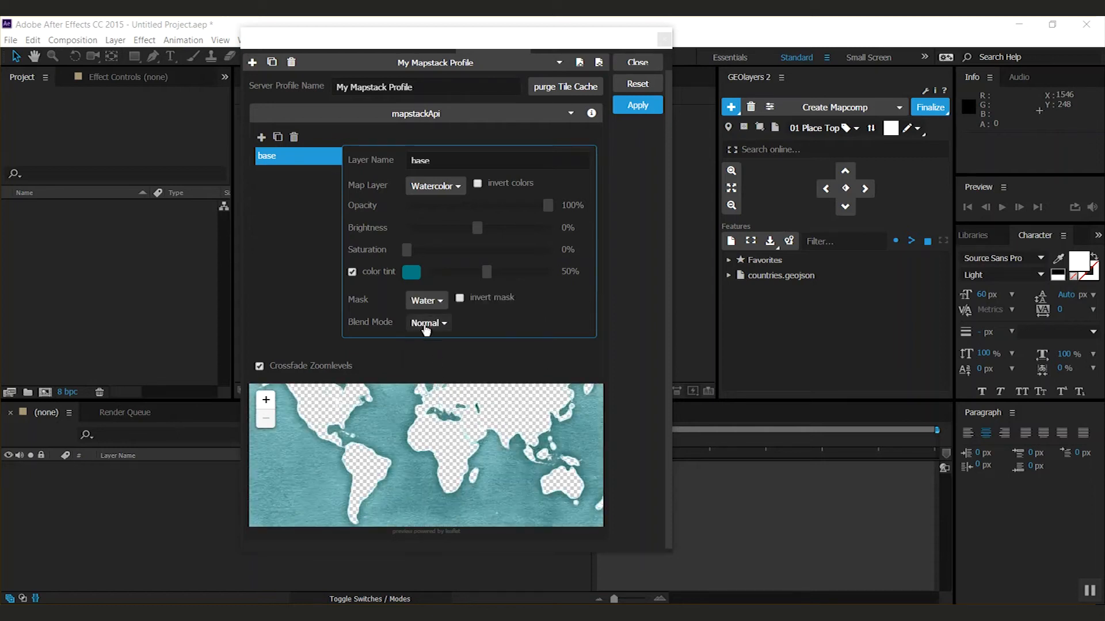
mouse_move(426, 324)
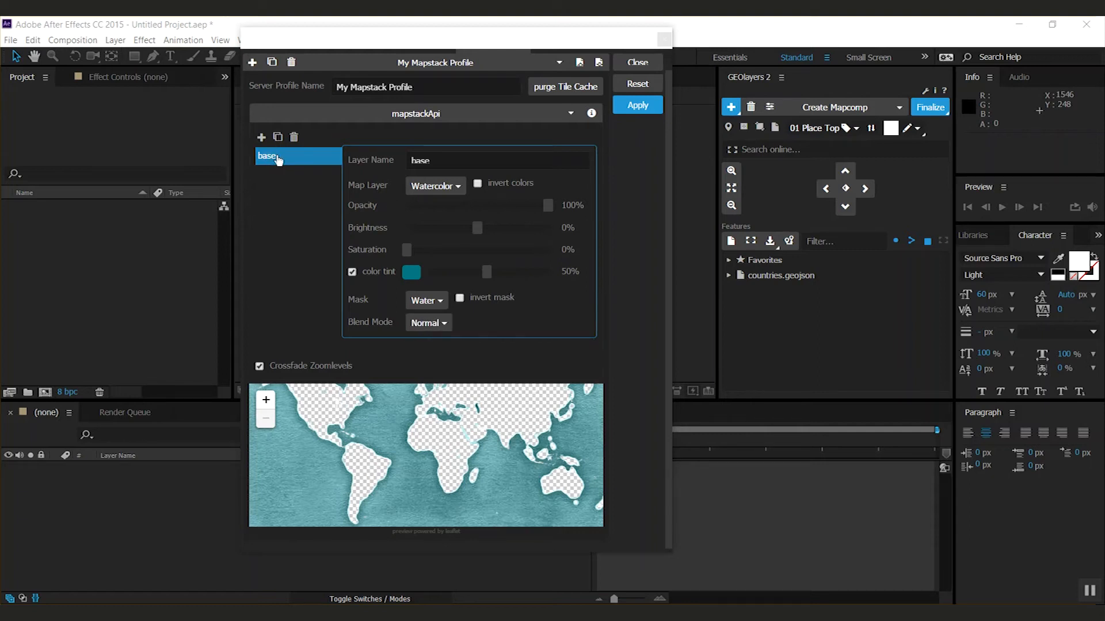
Keep Water as the base layer's mask and colour the water layer green.
left_click(424, 300)
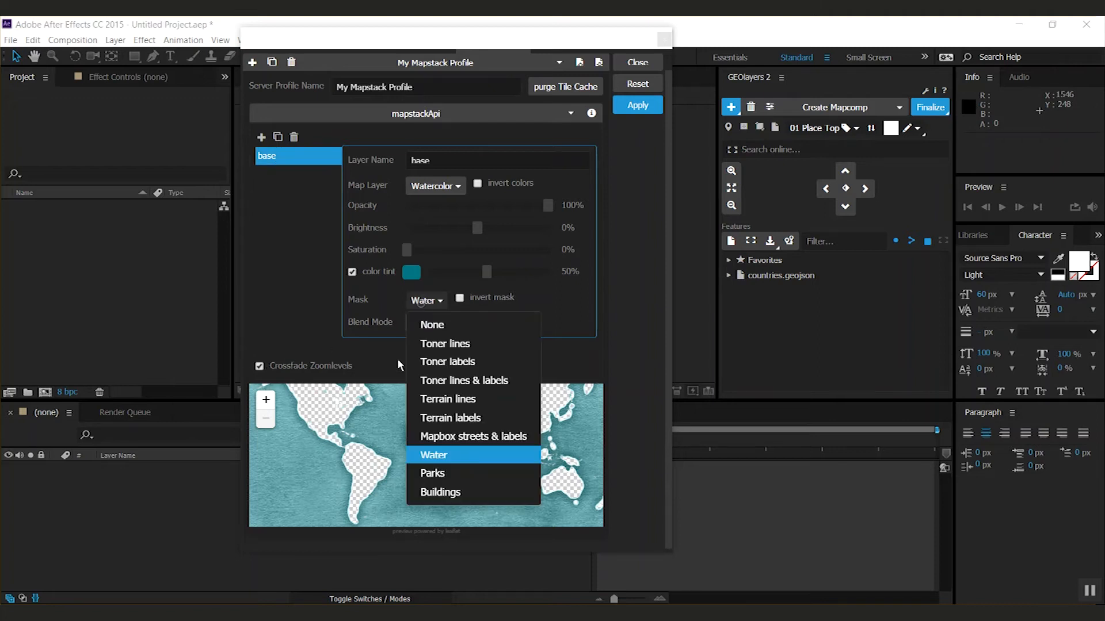
left_click(430, 324)
type("water")
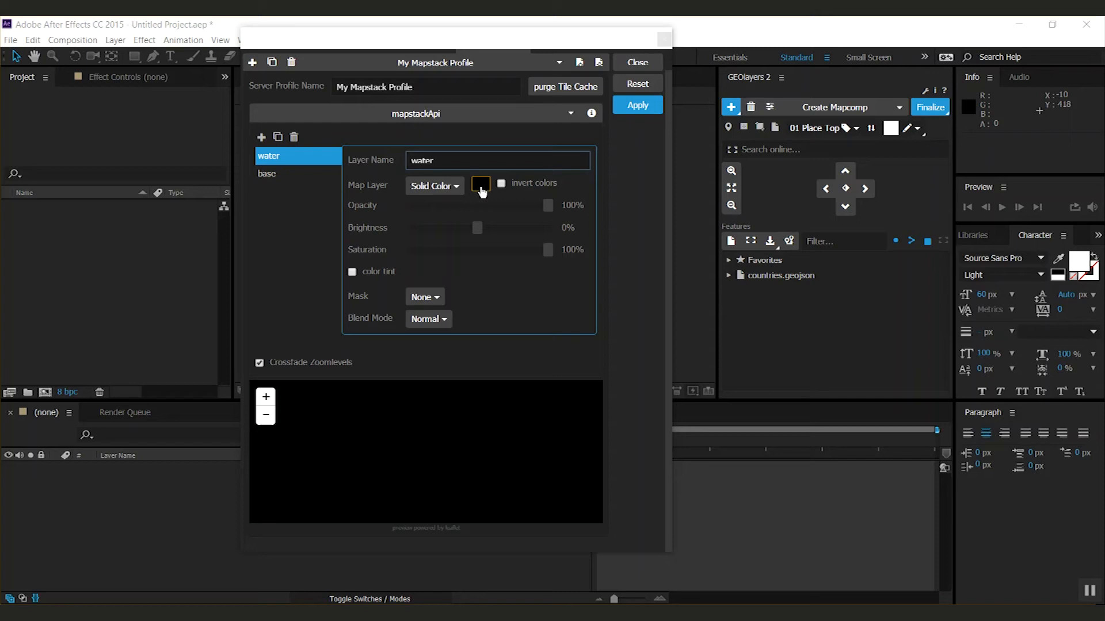
left_click(481, 183)
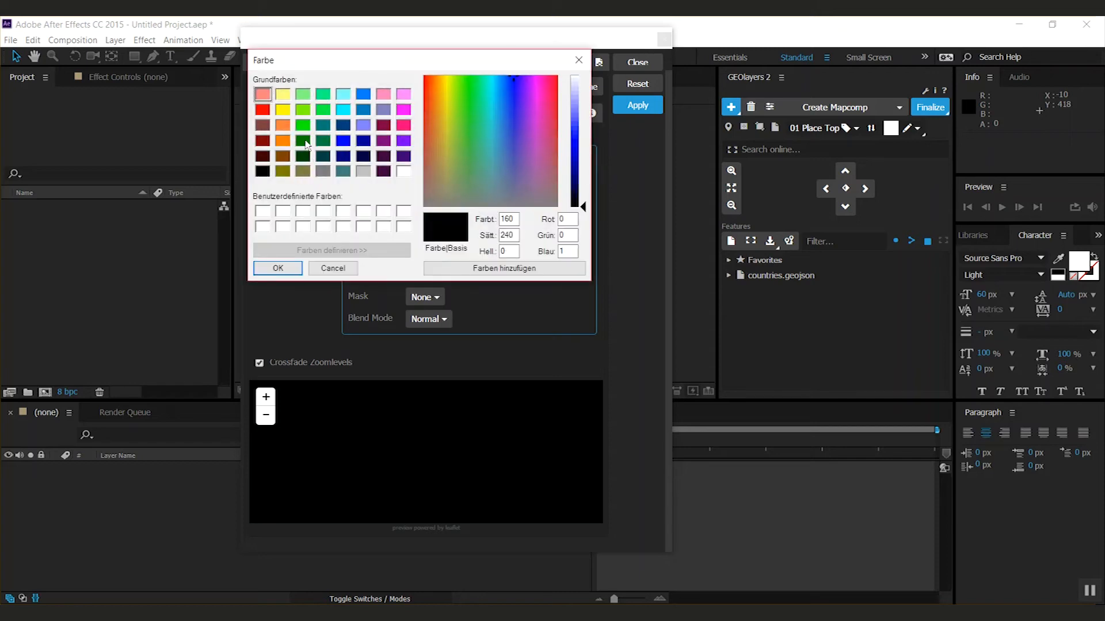
left_click(277, 268)
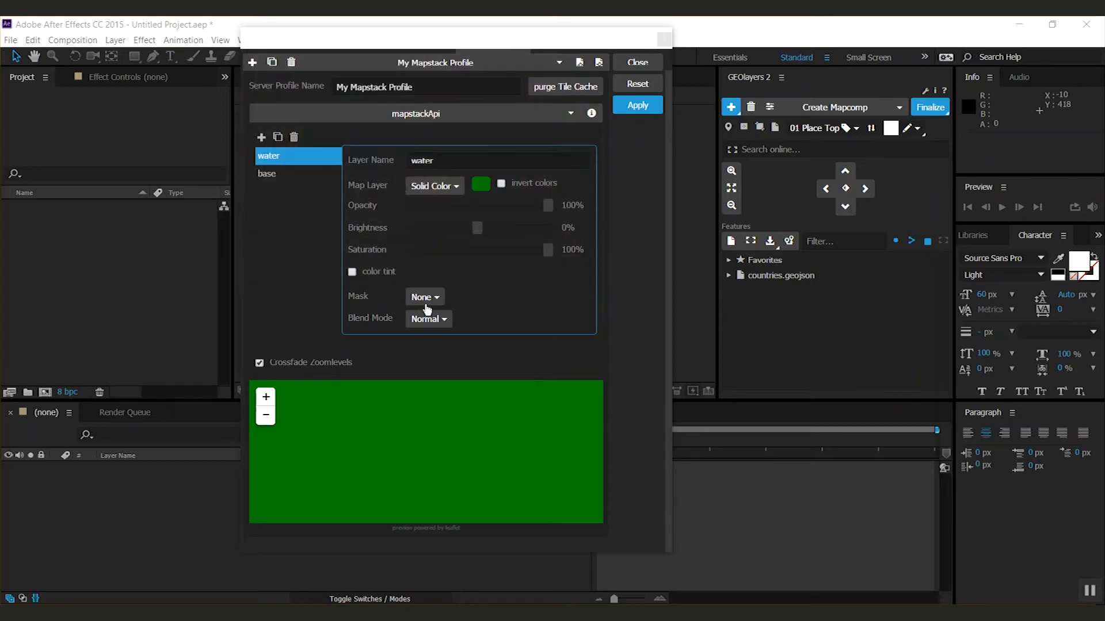
Mask the water layer to Water with multiply blending at 50%, and add a layer.
left_click(424, 296)
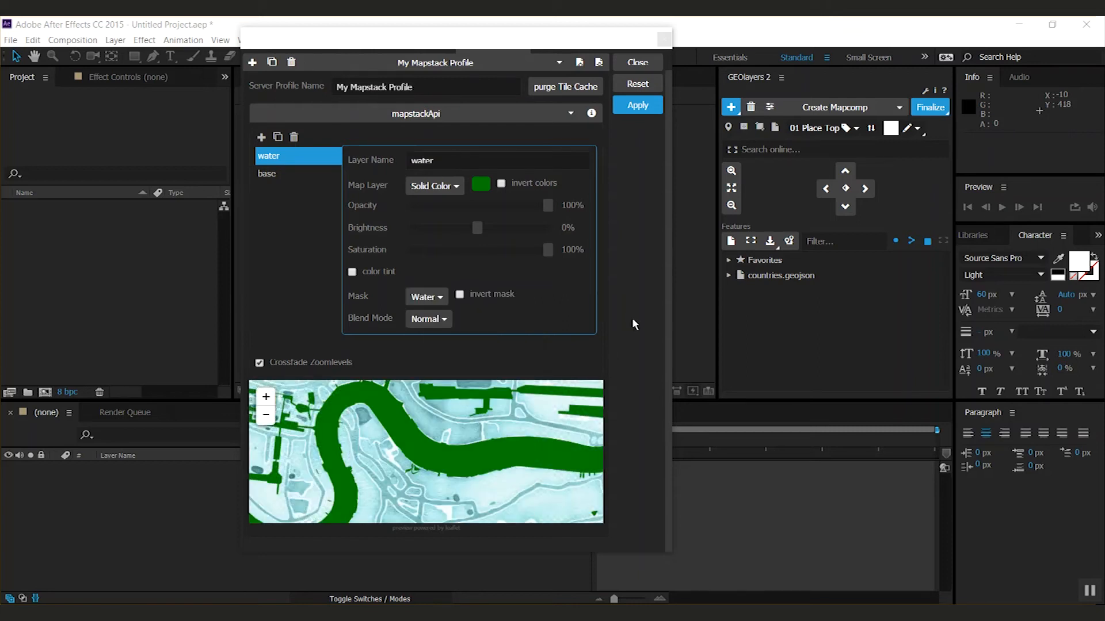
left_click(427, 318)
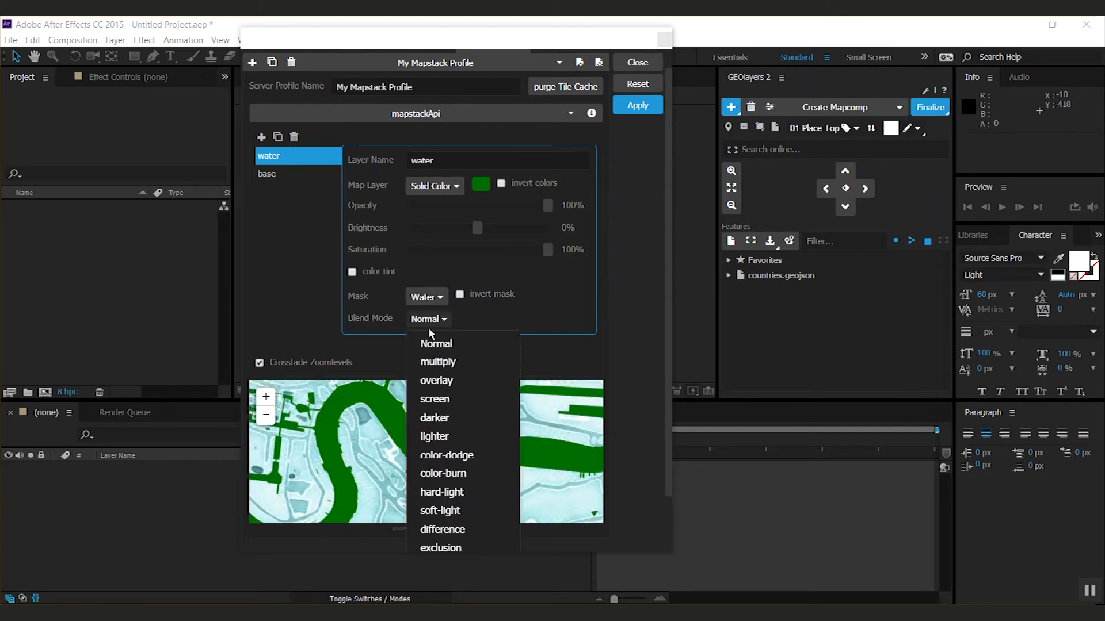
left_click(437, 361)
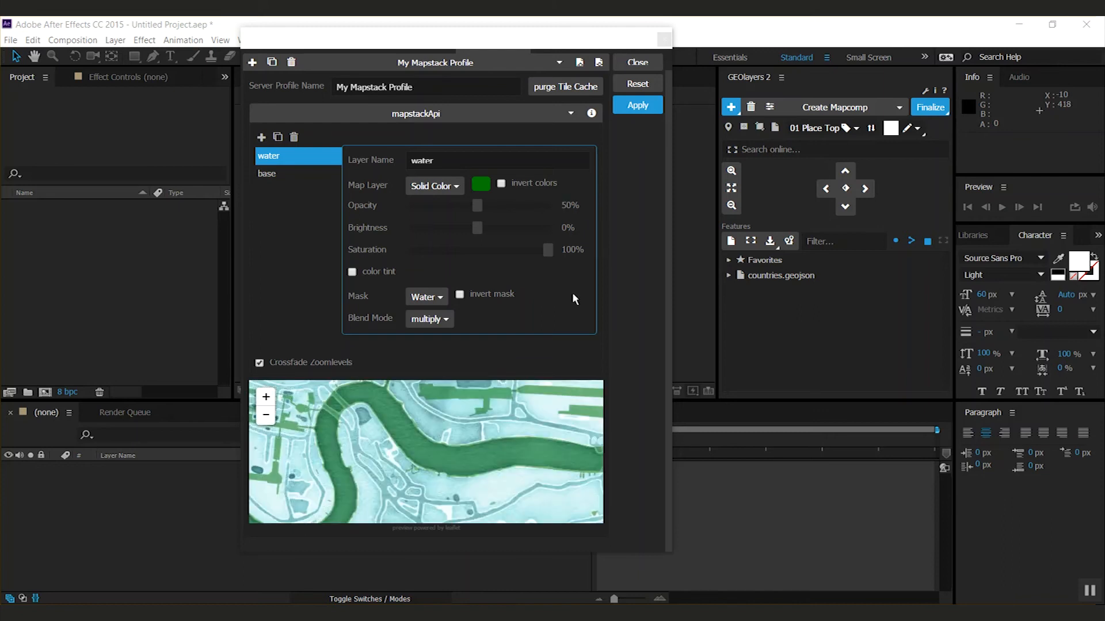
left_click(261, 137)
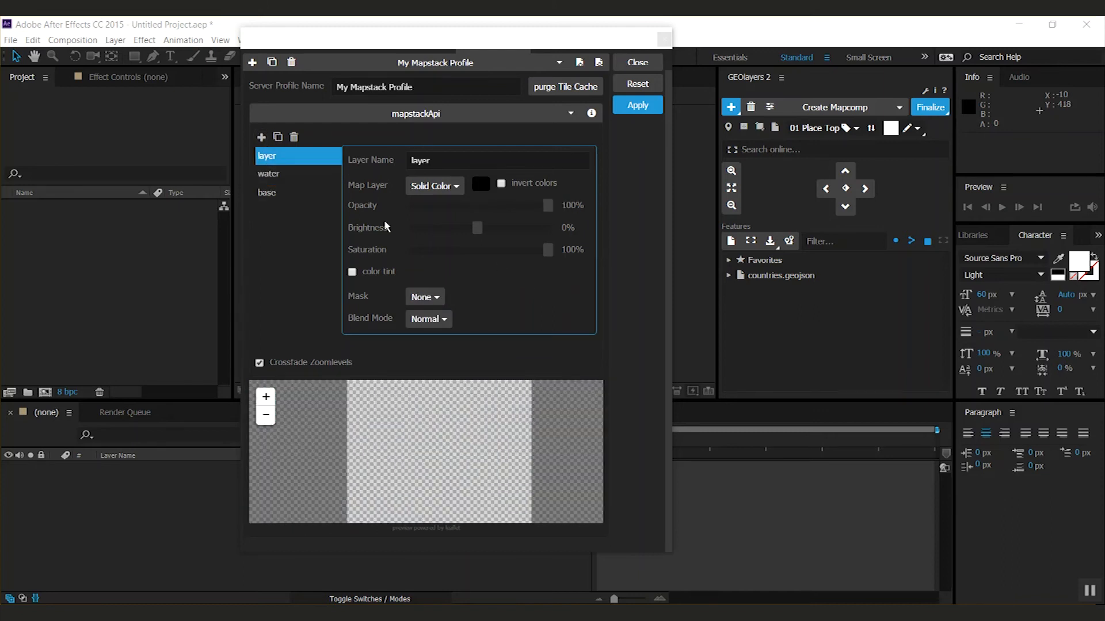
Make a 'streets' Toner lines layer tinted orange at brightness 50, then add a layer.
type("st")
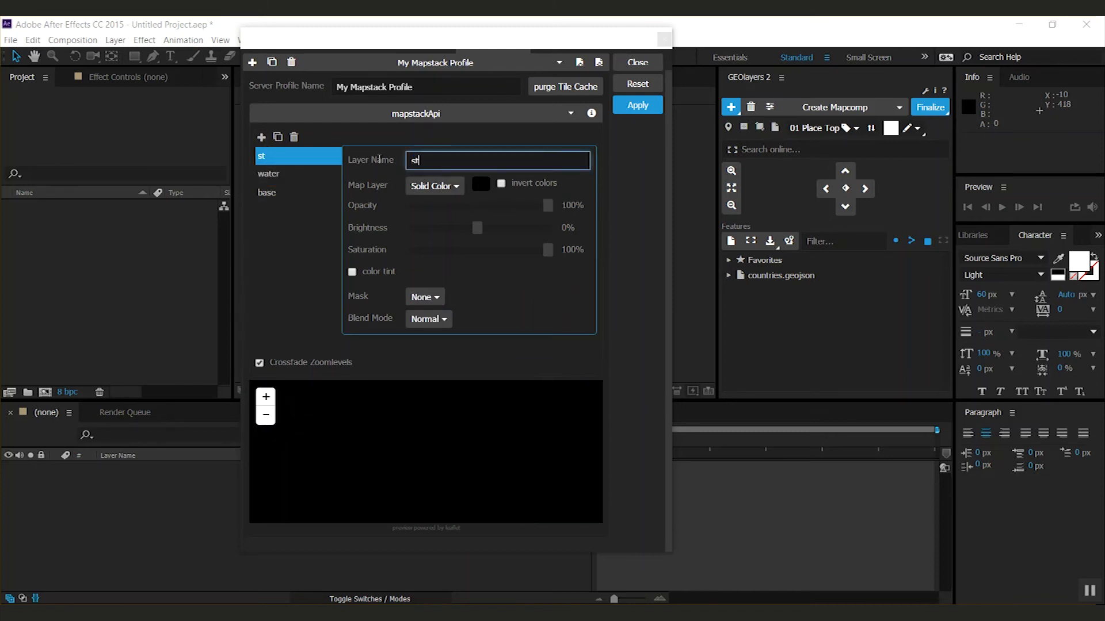
type("reets")
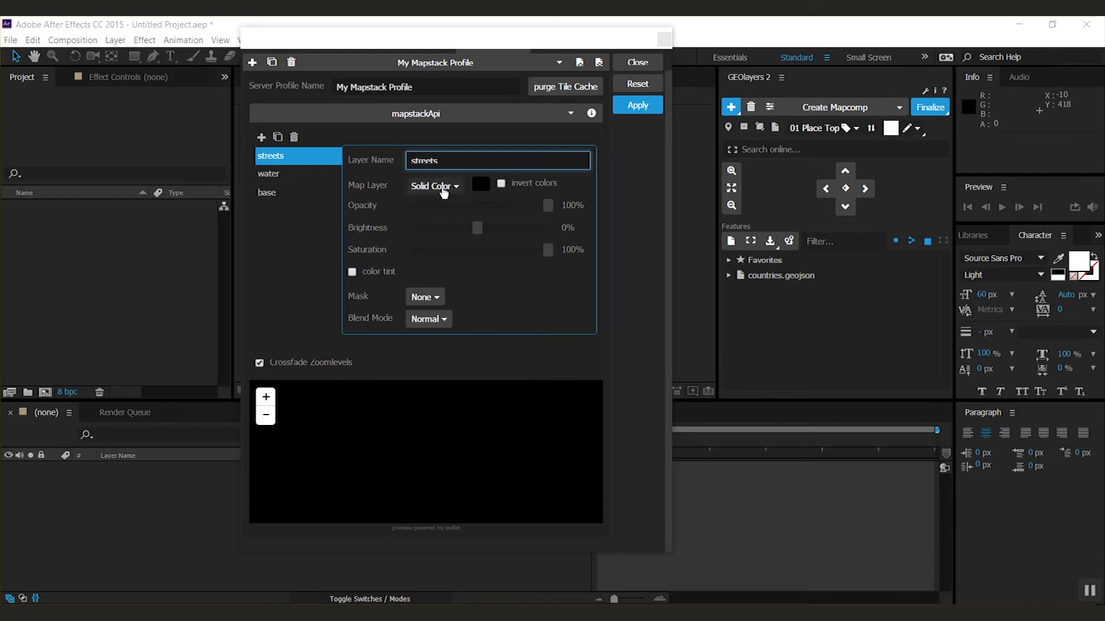
left_click(433, 185)
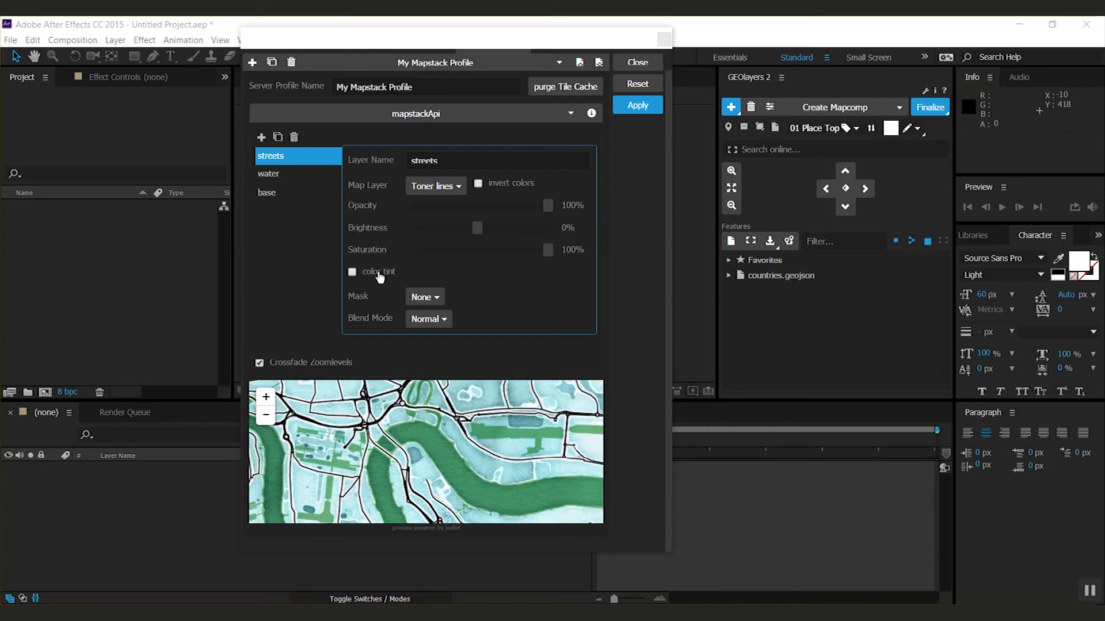
left_click(352, 272)
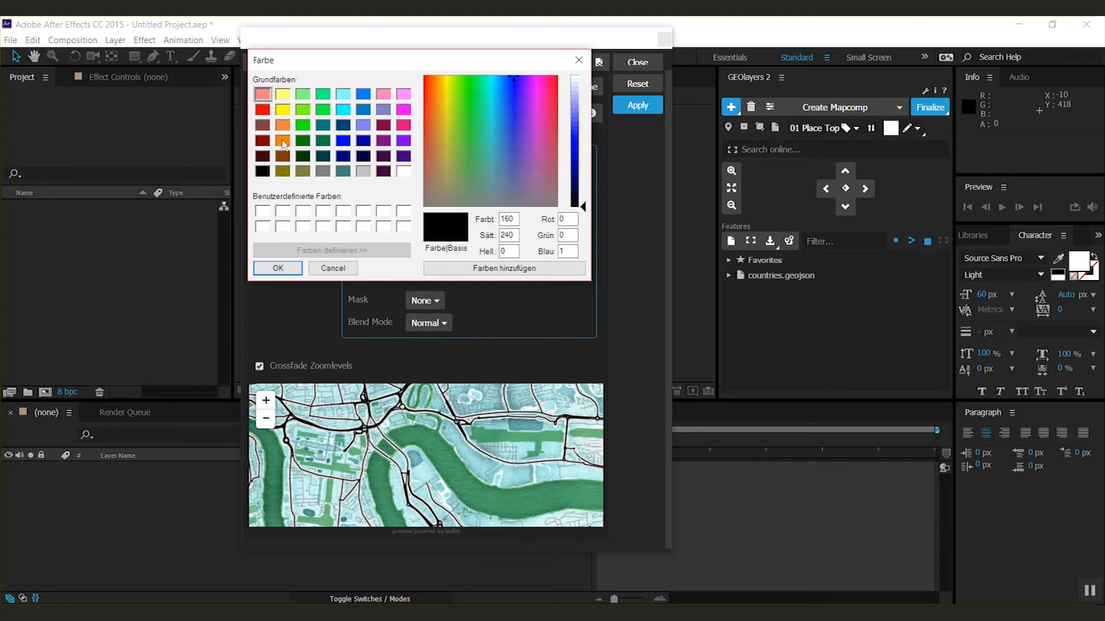
left_click(277, 269)
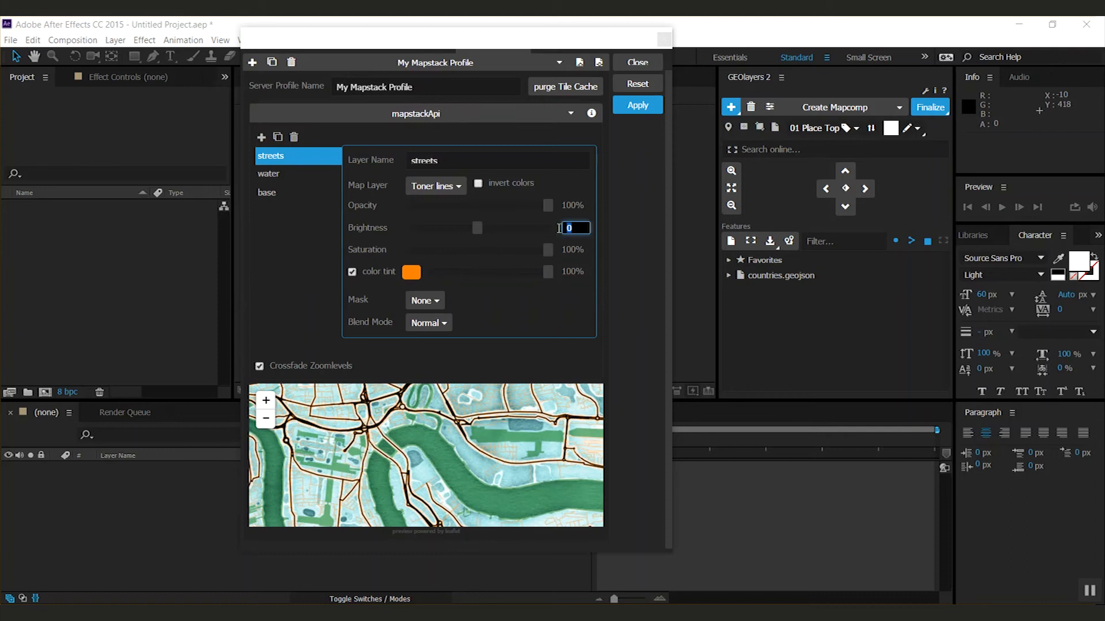
type("50")
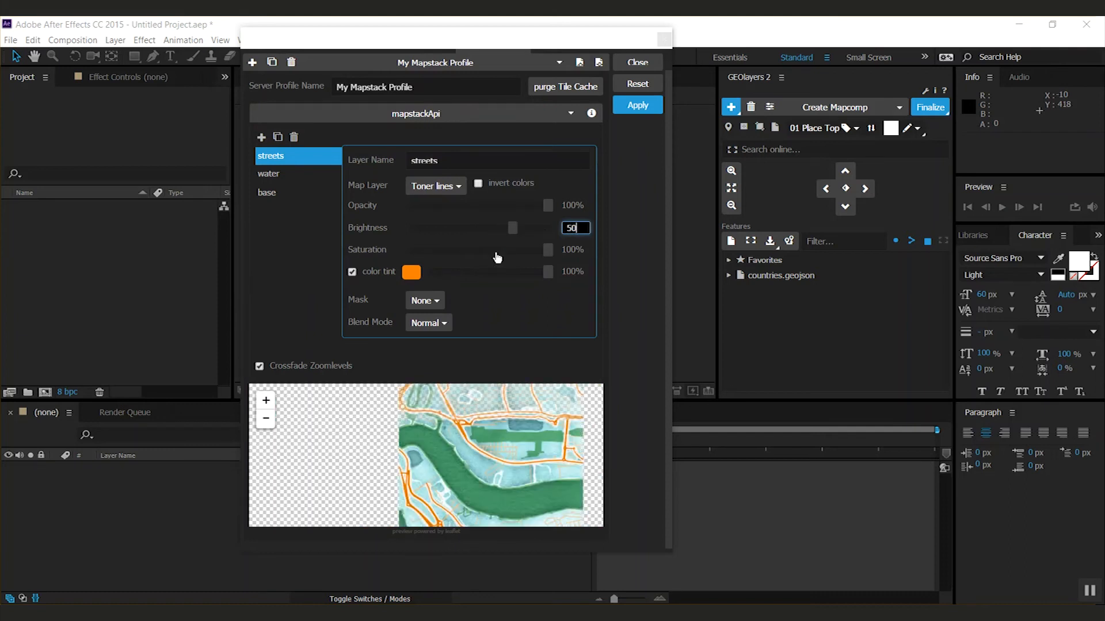
left_click(261, 137)
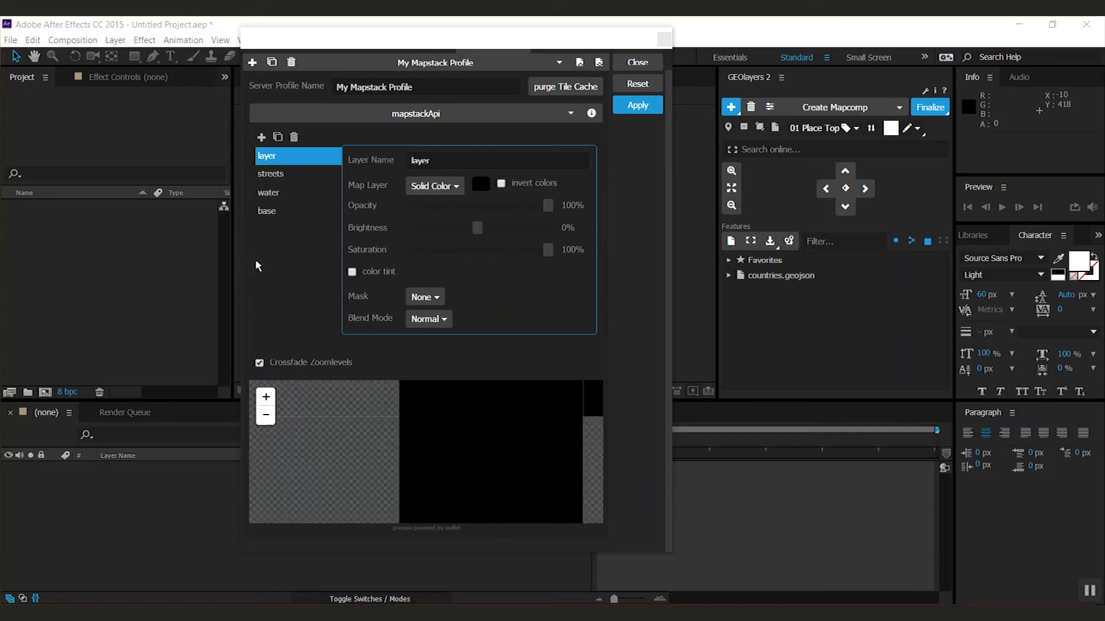
Name the layer 'buildings', colour it dark teal, and mask it to Buildings at 10% brightness.
type("buildi")
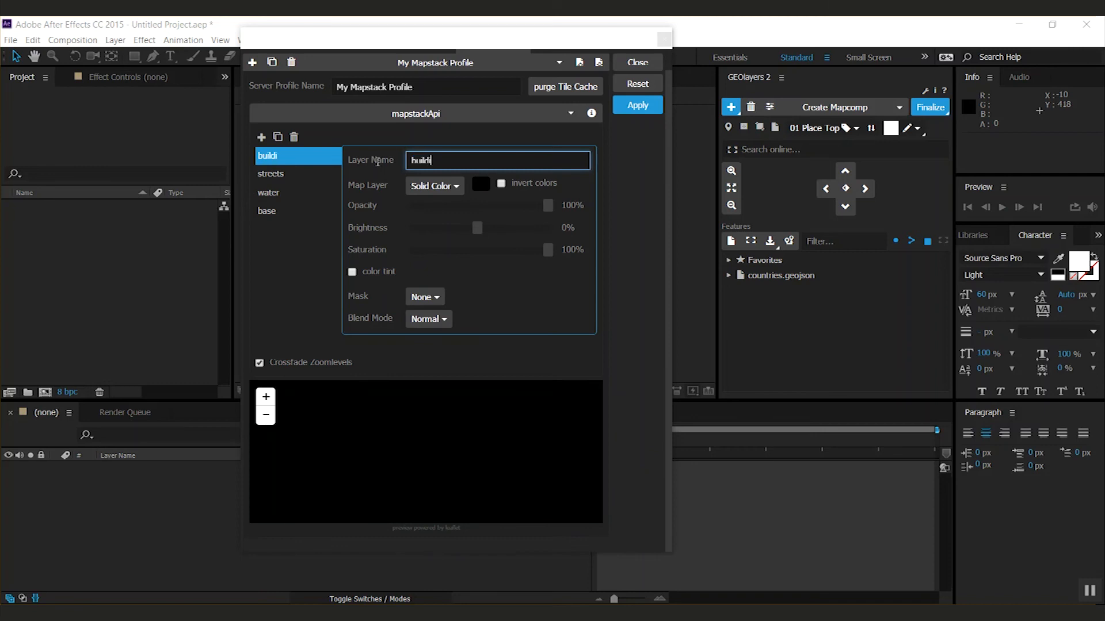
type("ngs")
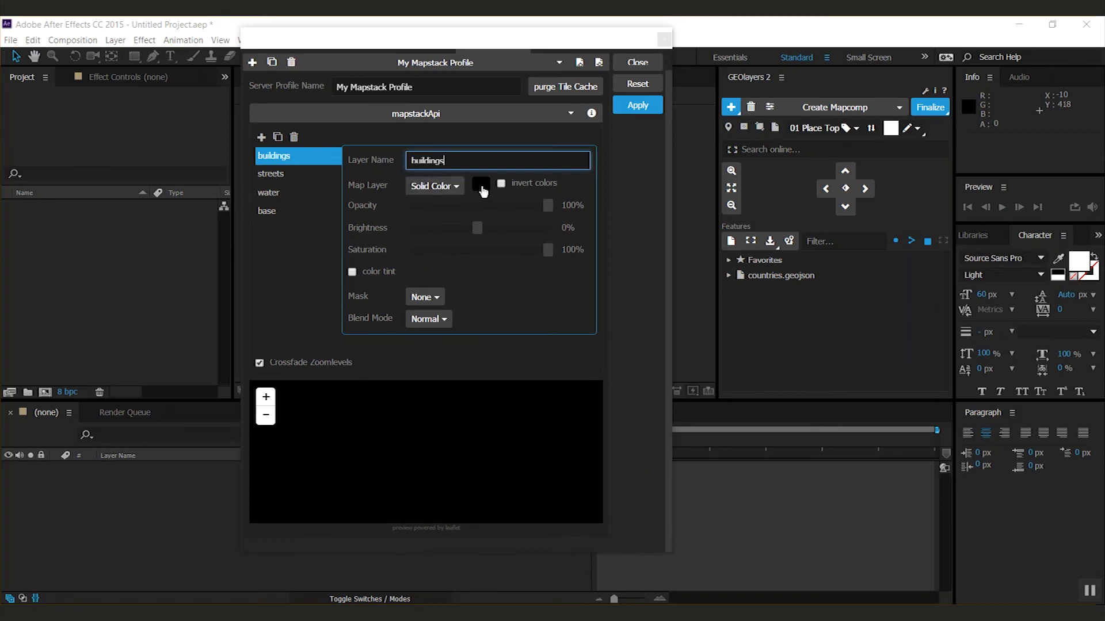
left_click(481, 185)
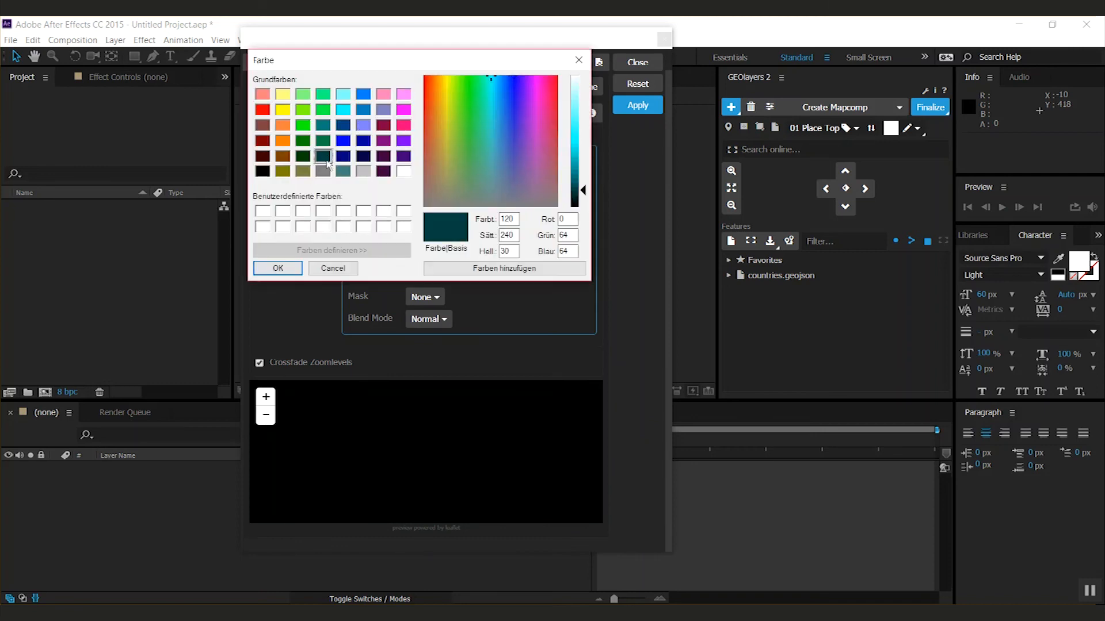
left_click(277, 267)
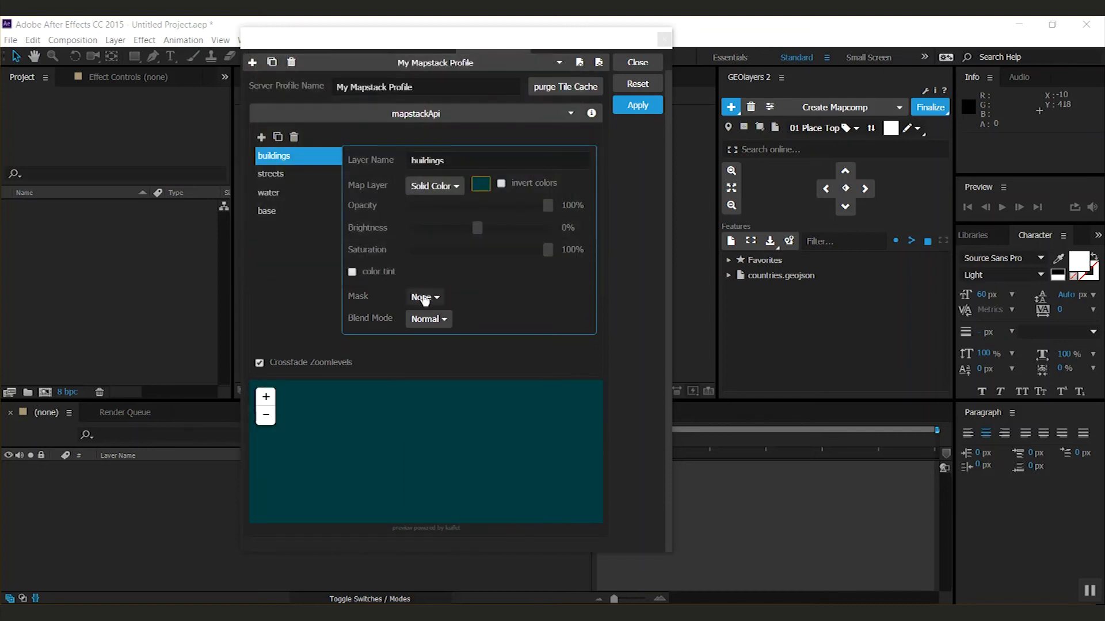
left_click(425, 297)
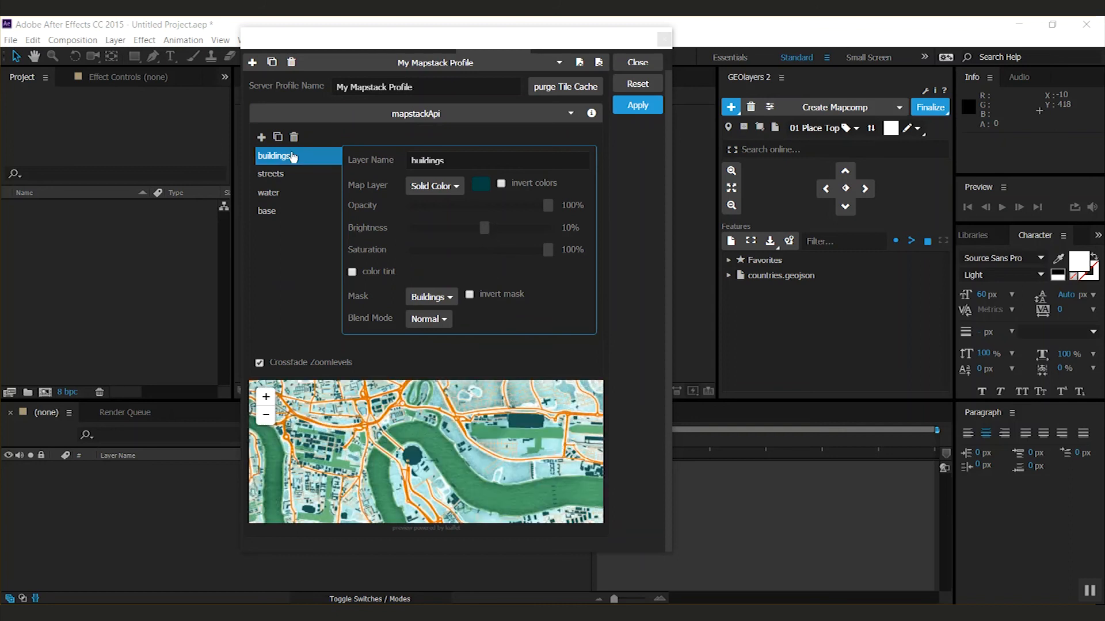
mouse_move(279, 195)
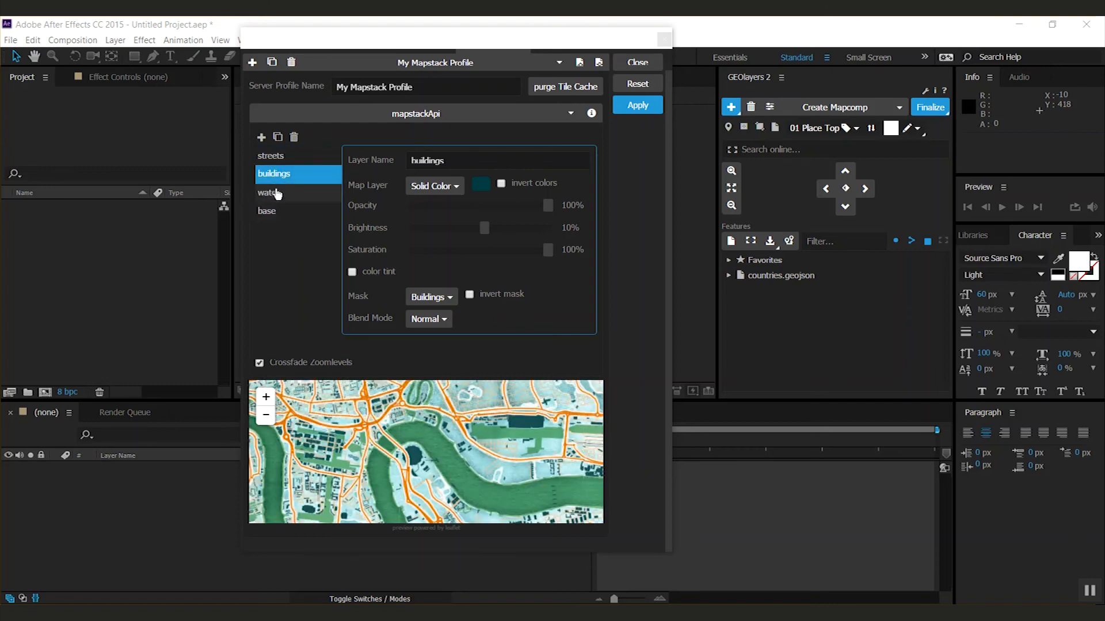
Move buildings back above streets and uncheck Crossfade Zoomlevels.
left_click_drag(274, 174, 273, 156)
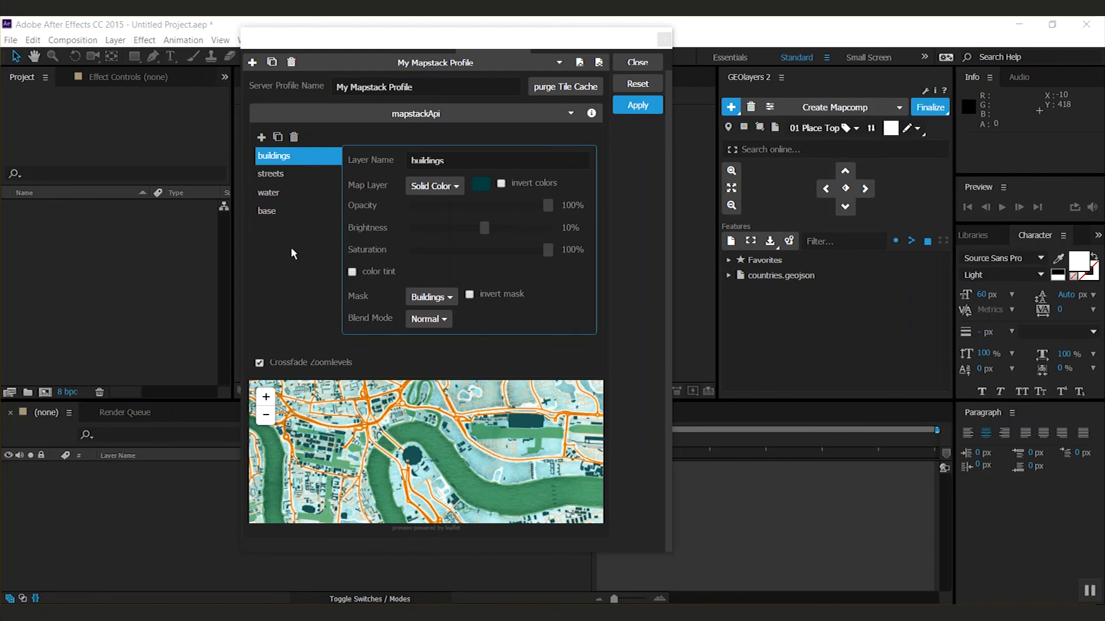
mouse_move(324, 371)
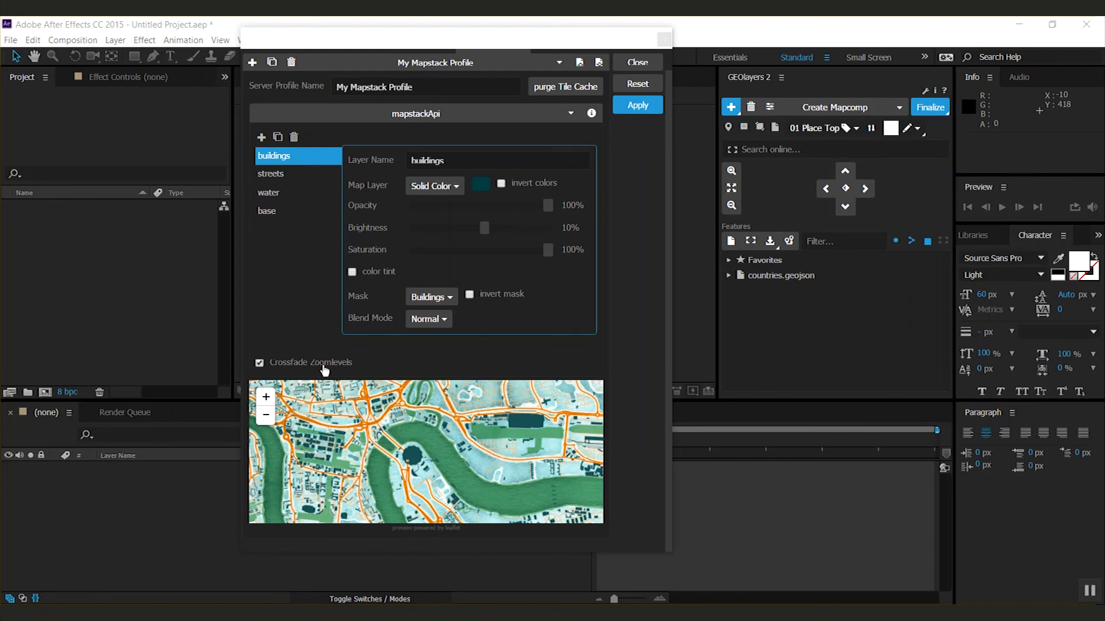
mouse_move(281, 371)
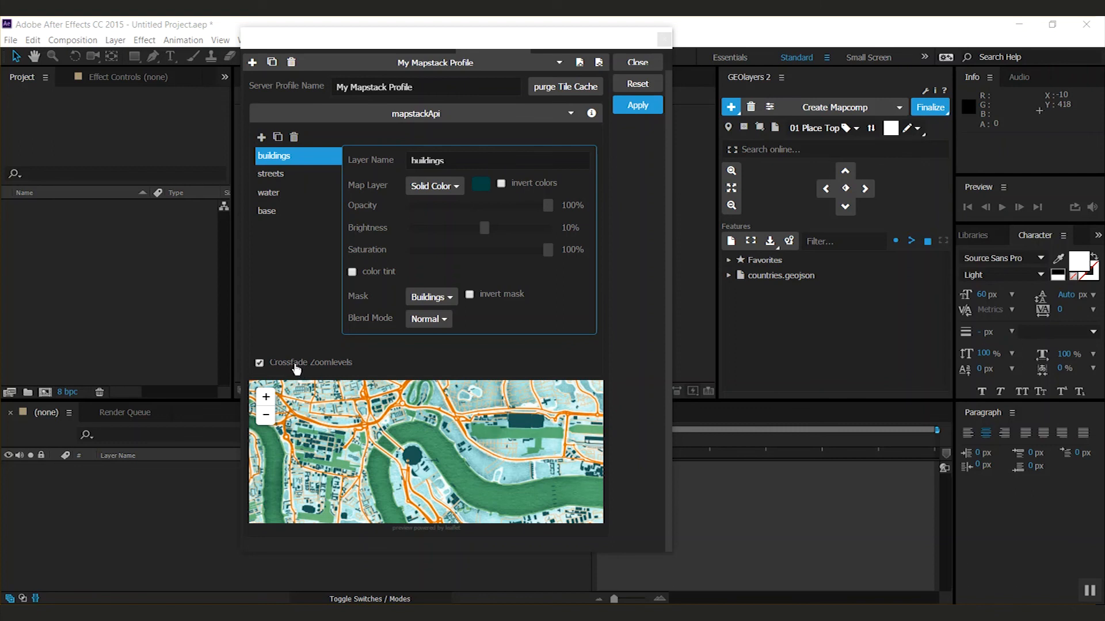
left_click(259, 362)
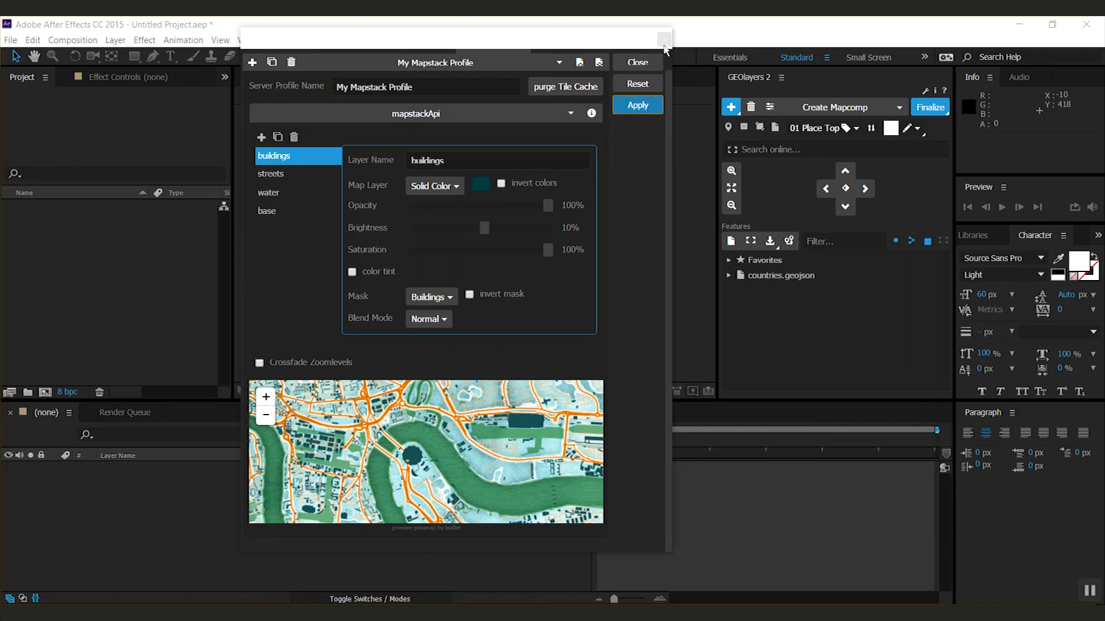
Create Mapcomp 1 from My Mapstack Profile and zoom into the styled map.
left_click(635, 62)
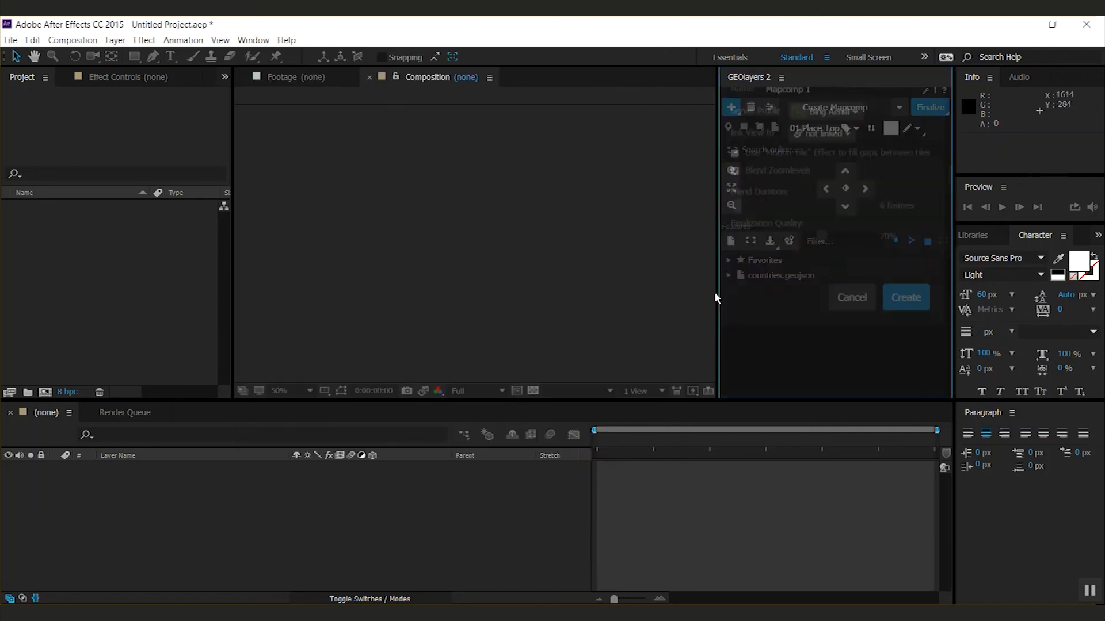
left_click(831, 165)
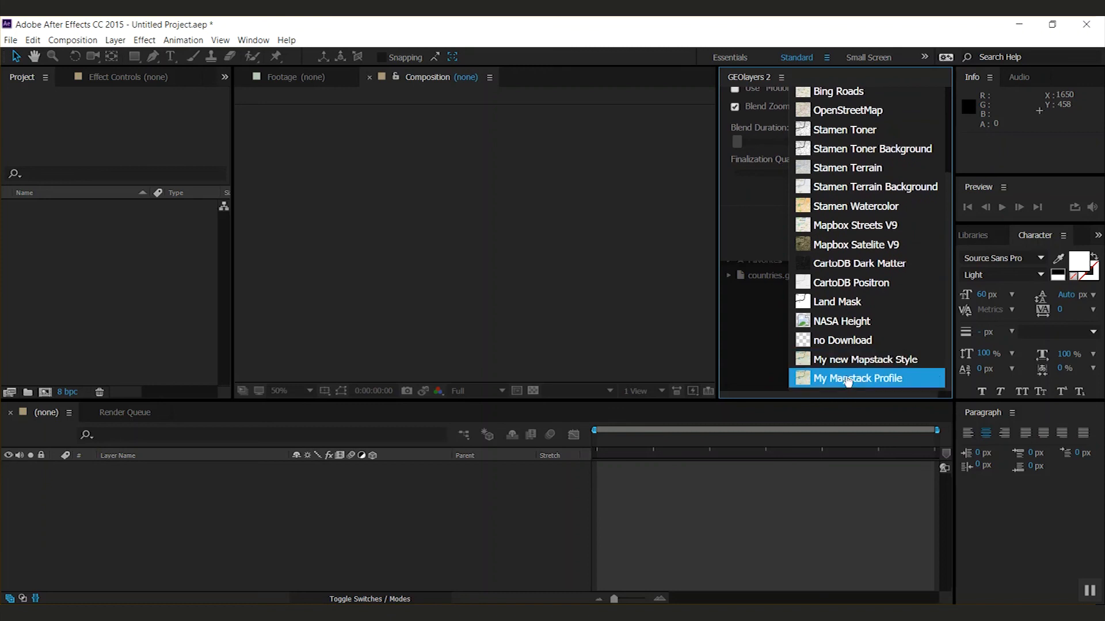
left_click(857, 378)
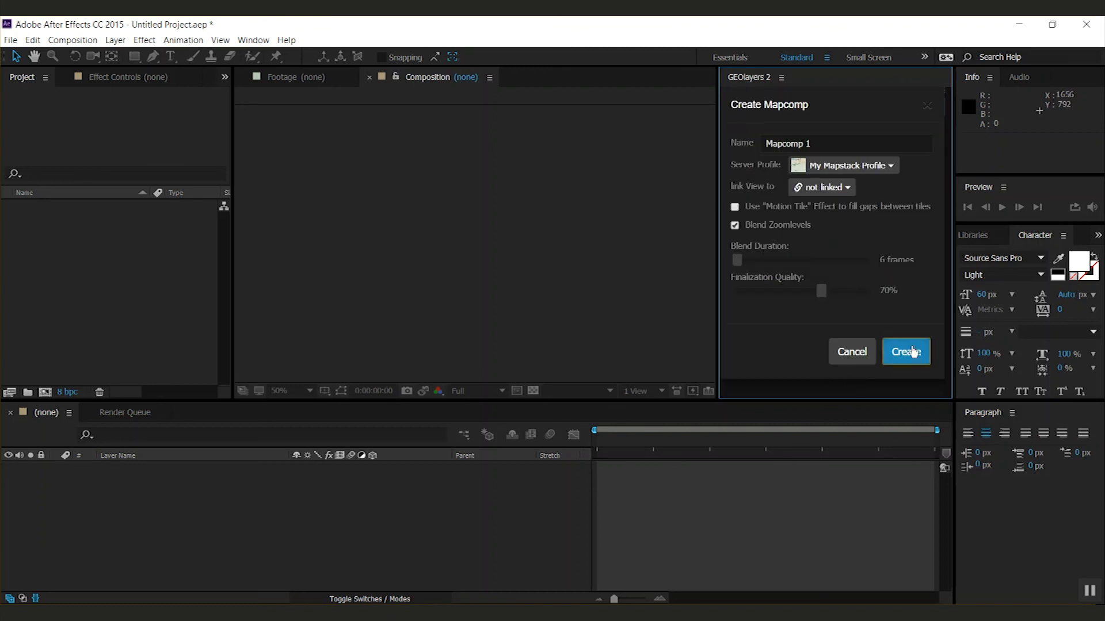
left_click(906, 351)
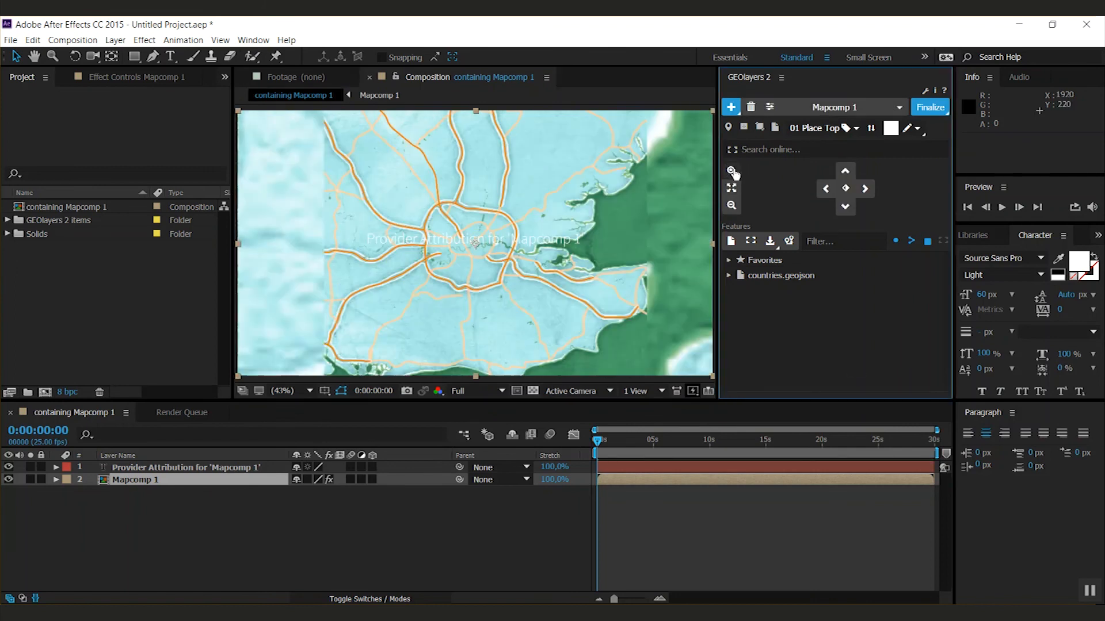
left_click(731, 169)
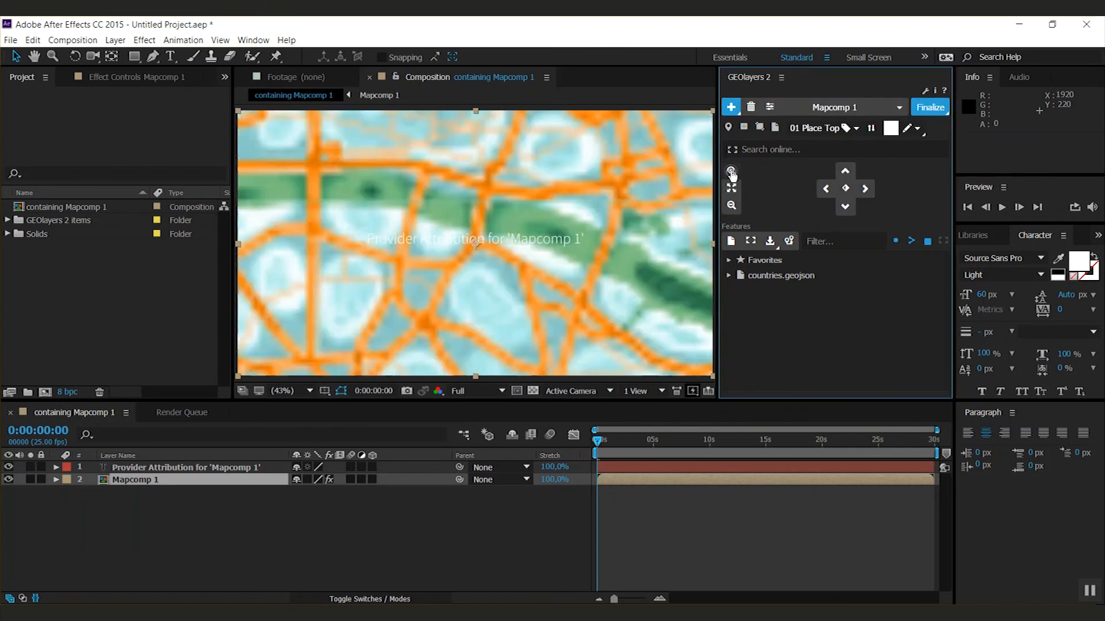